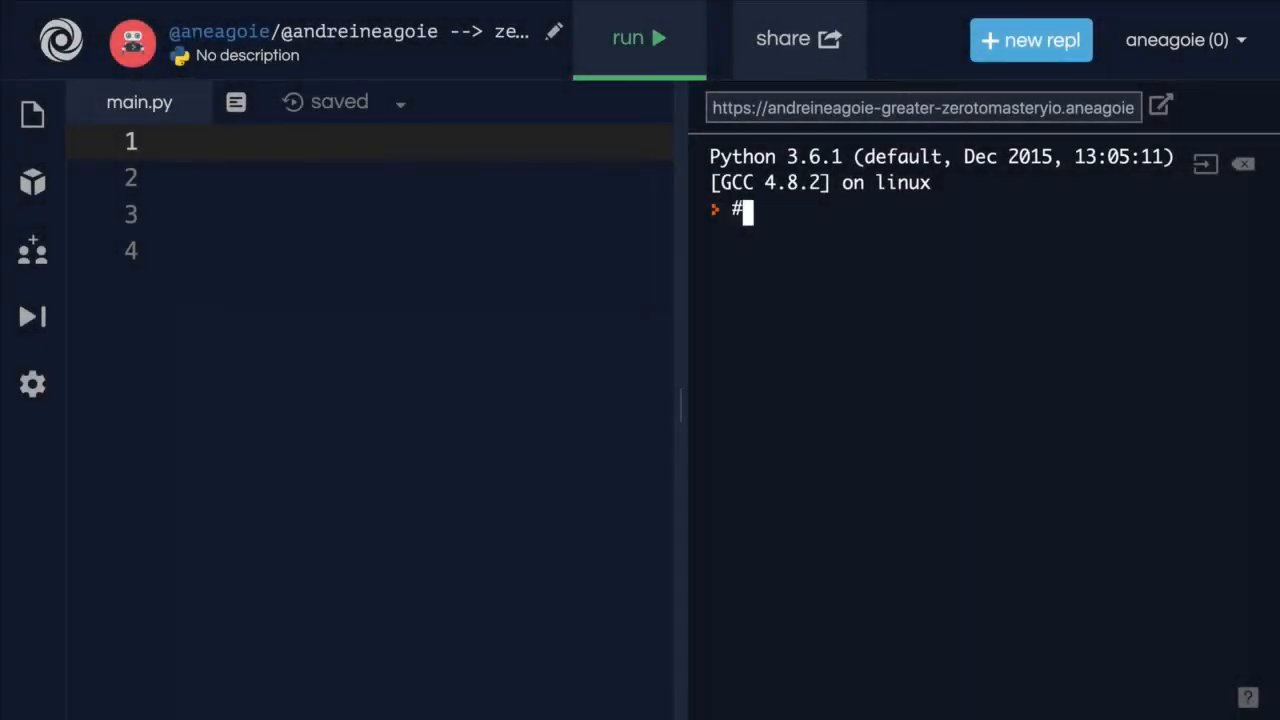
# - Write the comment '# Ternary Operator' as the first line of main.py
pyautogui.press('Backspace')
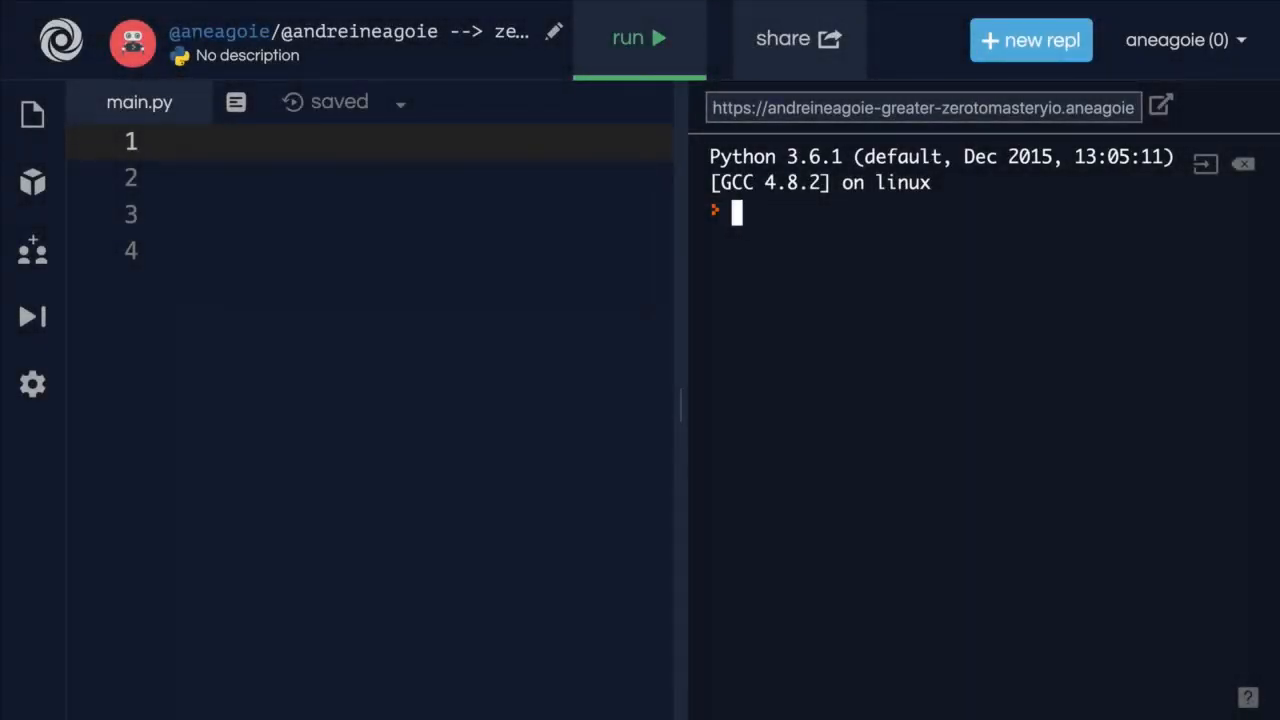
pyautogui.click(330, 142)
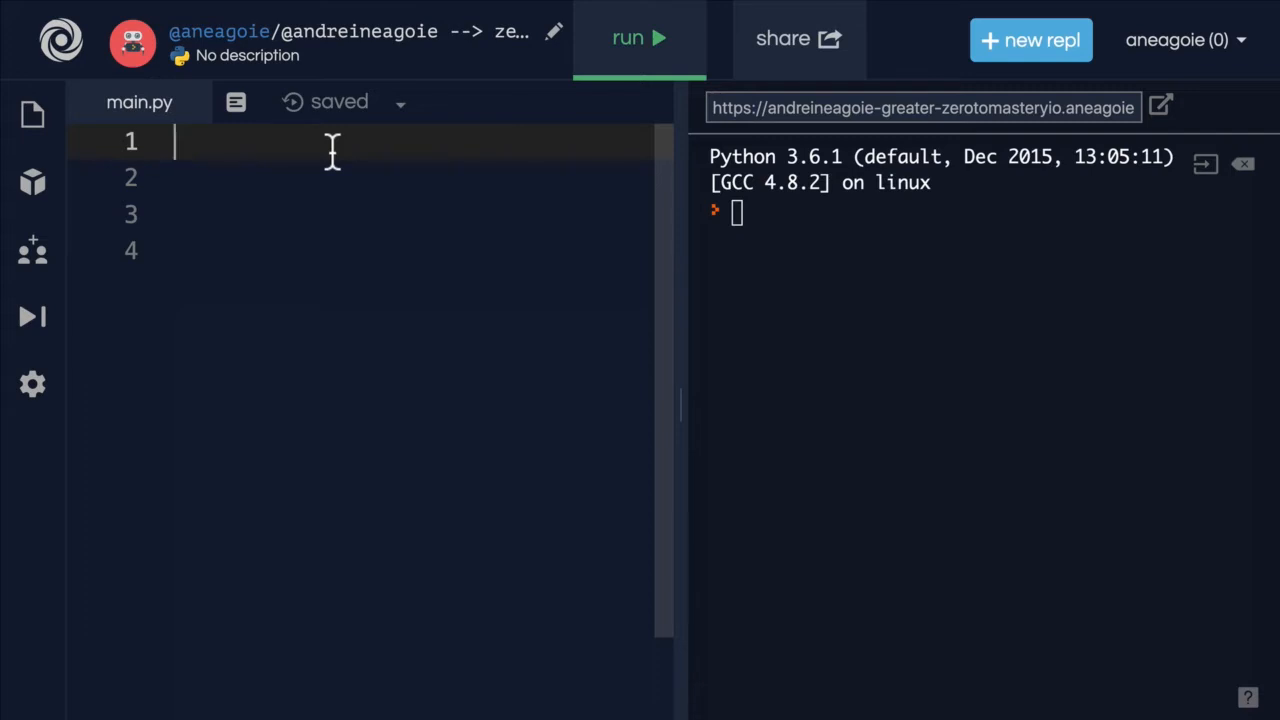
pyautogui.write('# Ter')
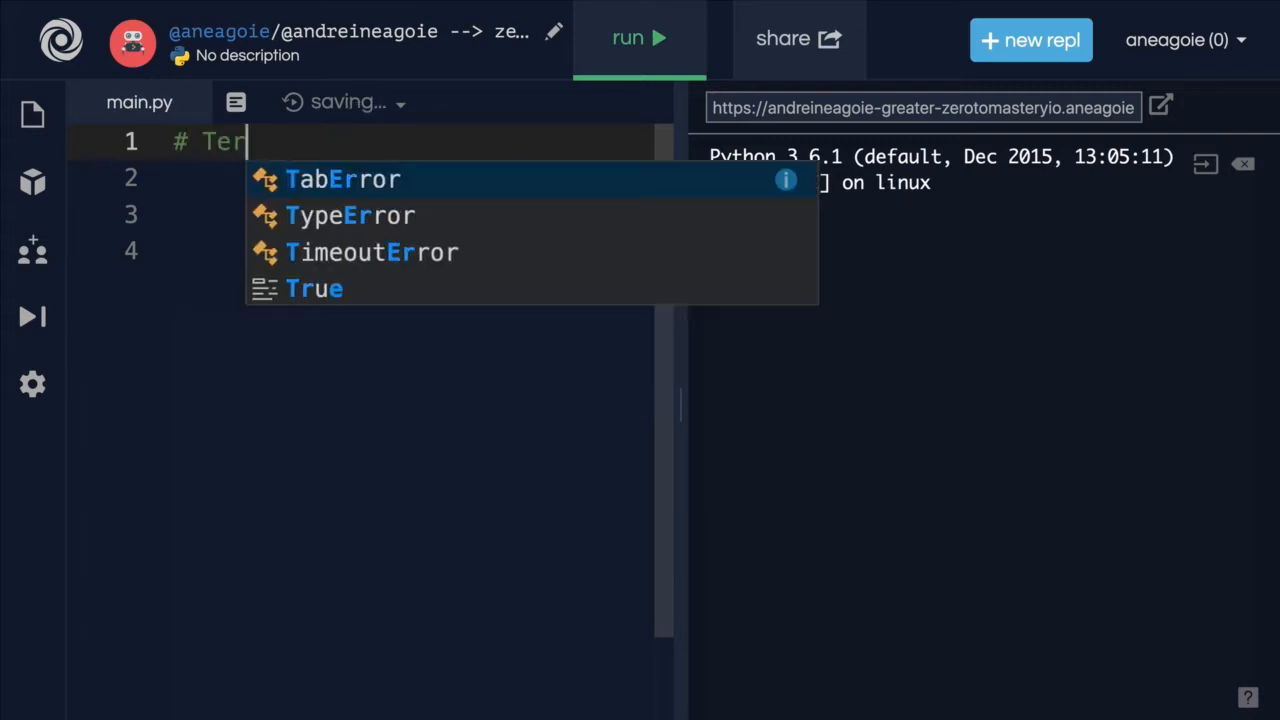
pyautogui.write('nary Oper')
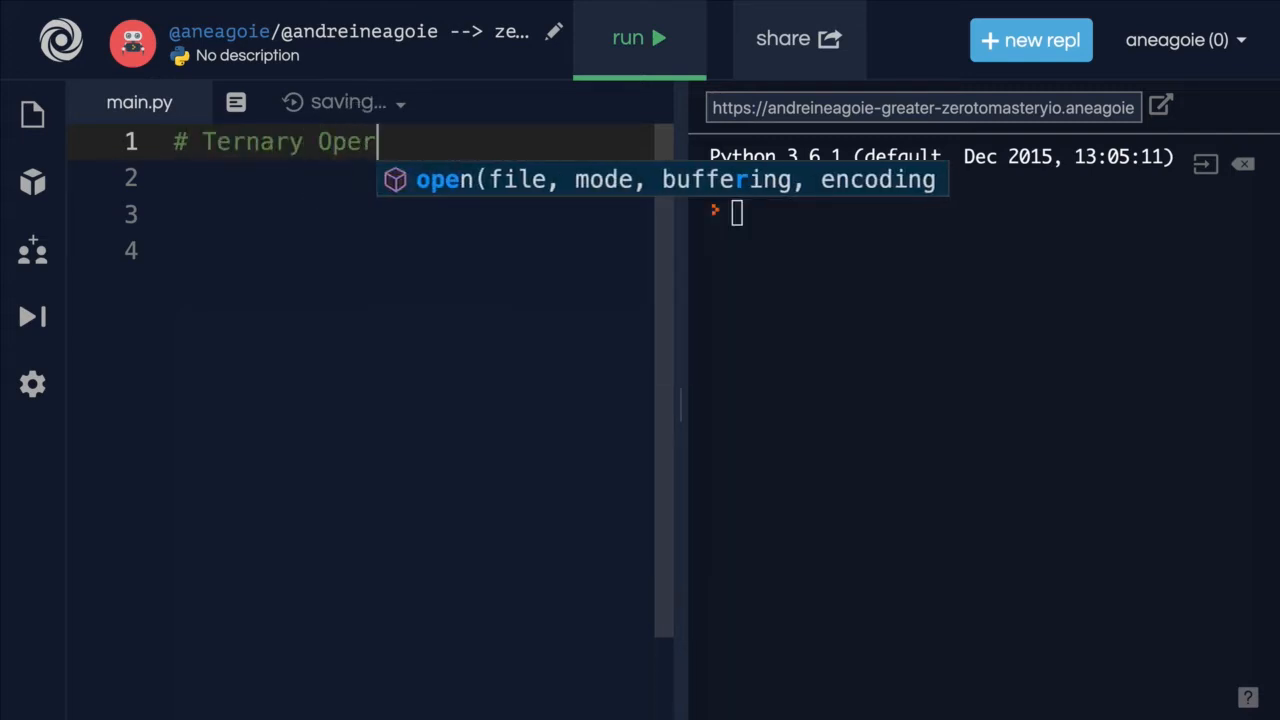
pyautogui.write('ator')
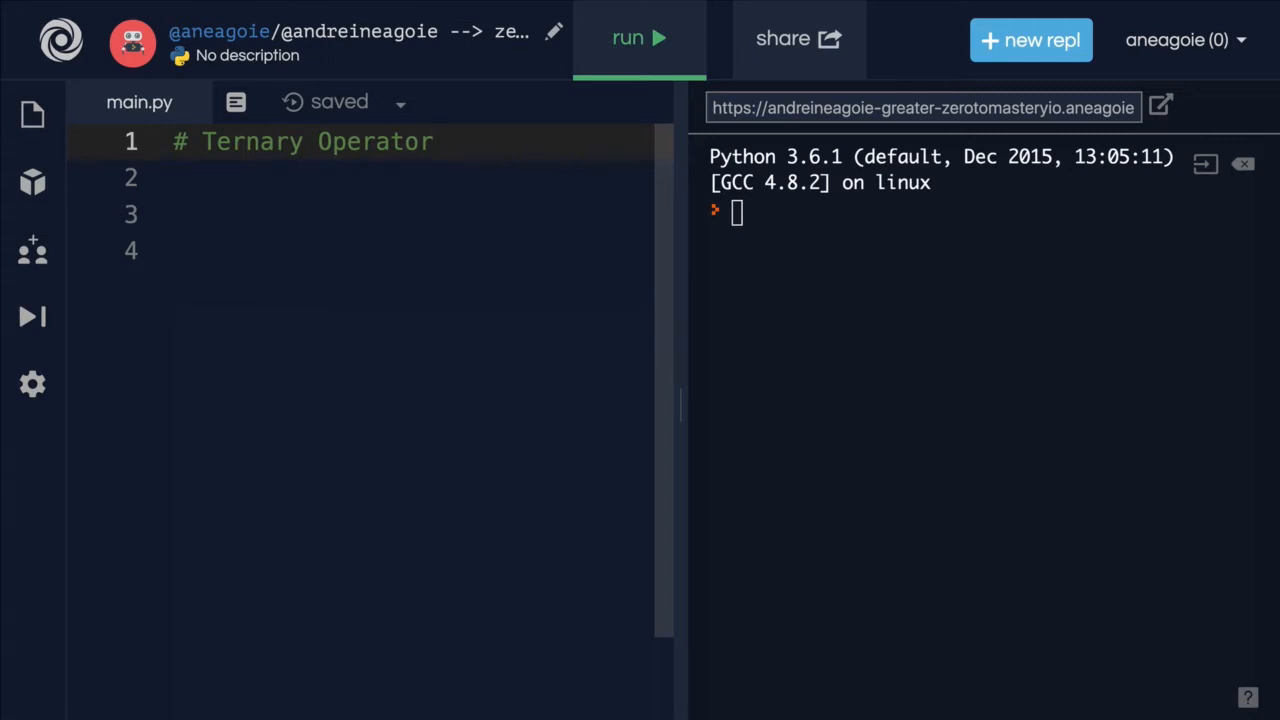
# - Add blank lines beneath the '# Ternary Operator' comment
pyautogui.click(434, 141)
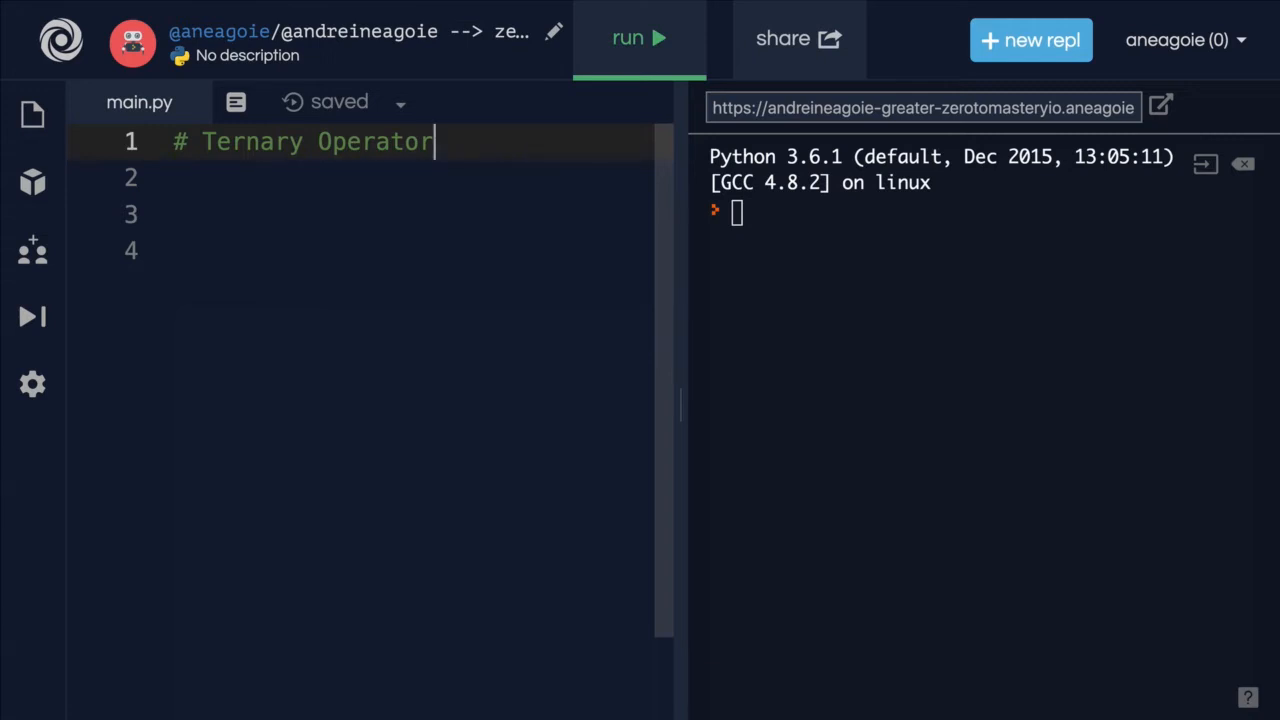
pyautogui.moveTo(264, 160)
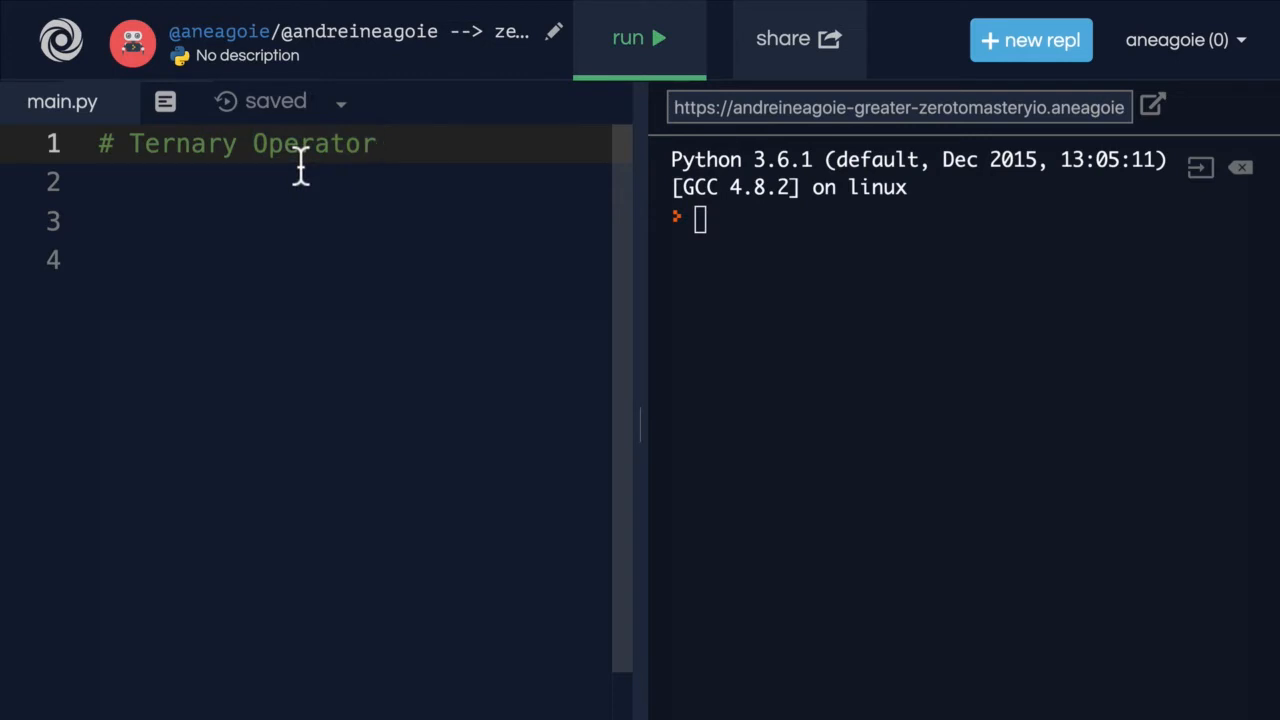
pyautogui.click(378, 143)
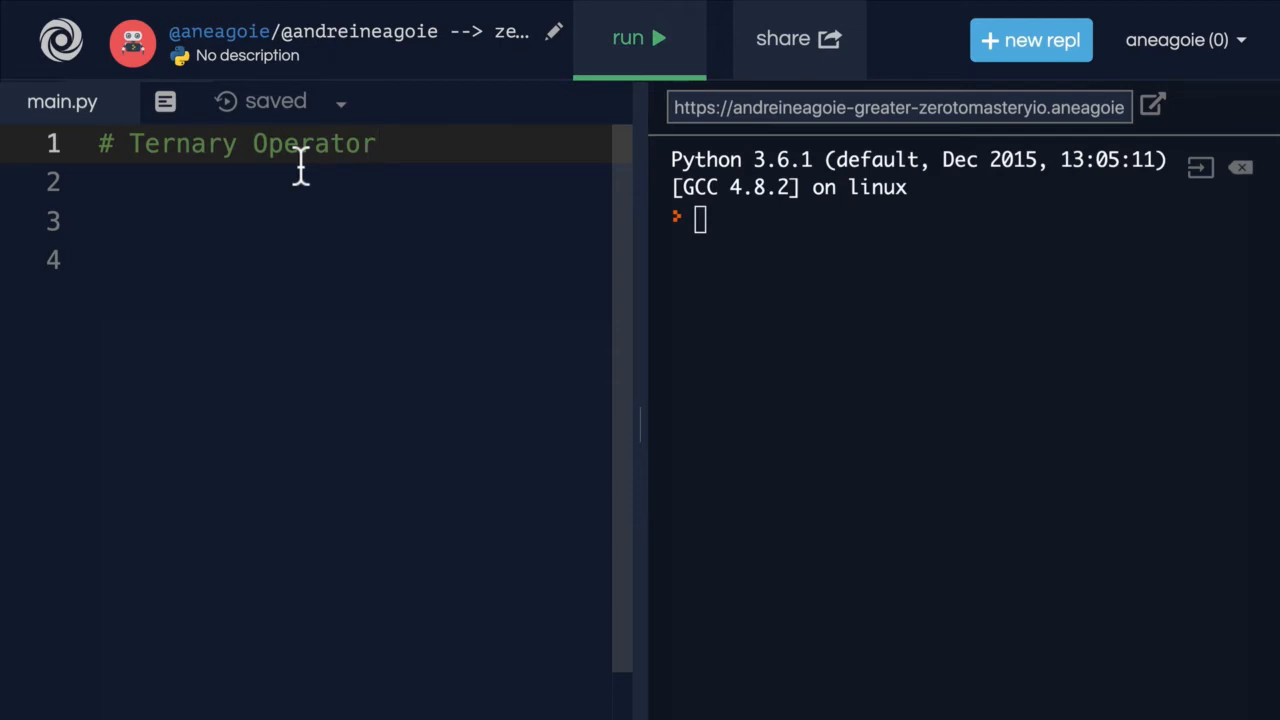
pyautogui.press('Return')
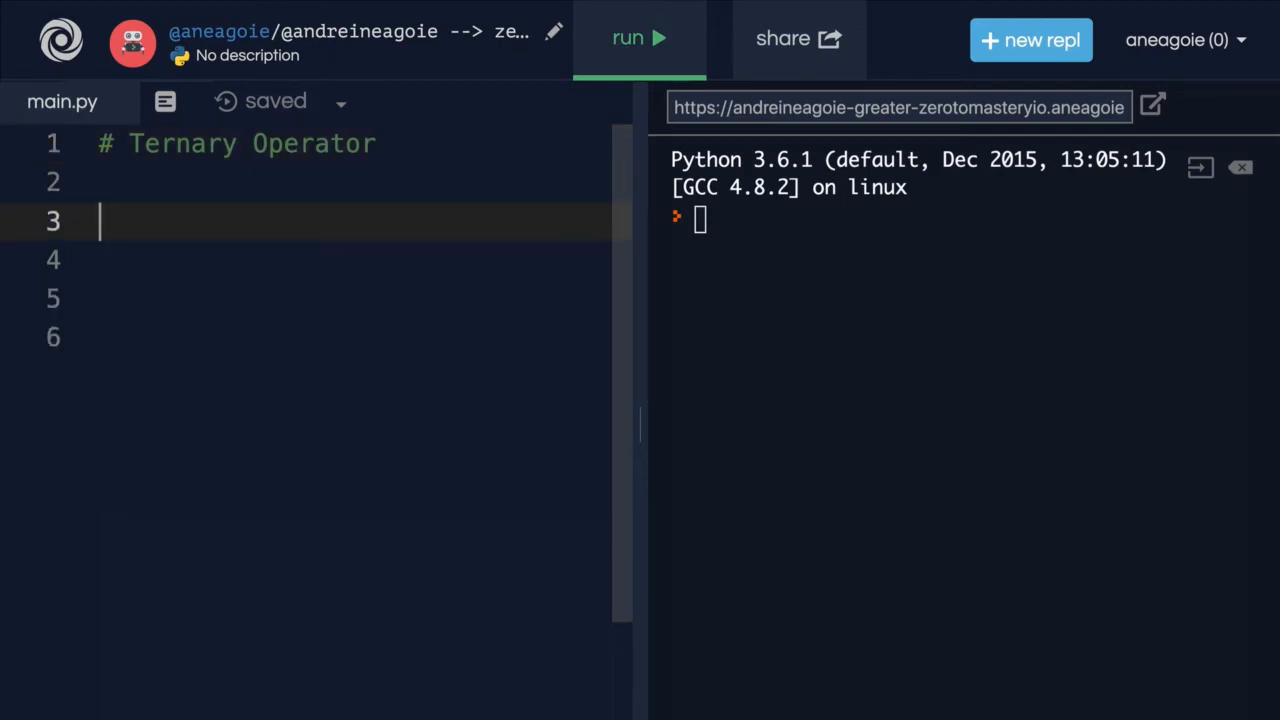
# - Begin line 3 with the placeholder condition_if_true and widen the code area over the console
pyautogui.write('condition')
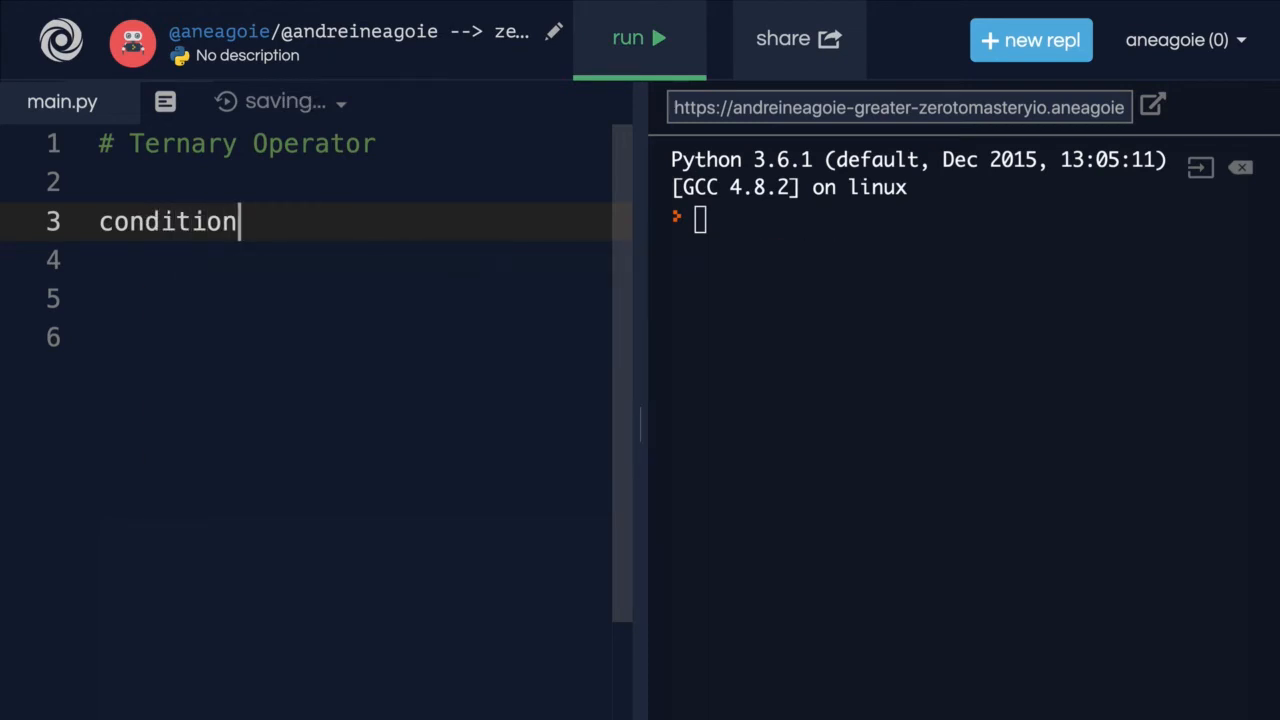
pyautogui.write('_if')
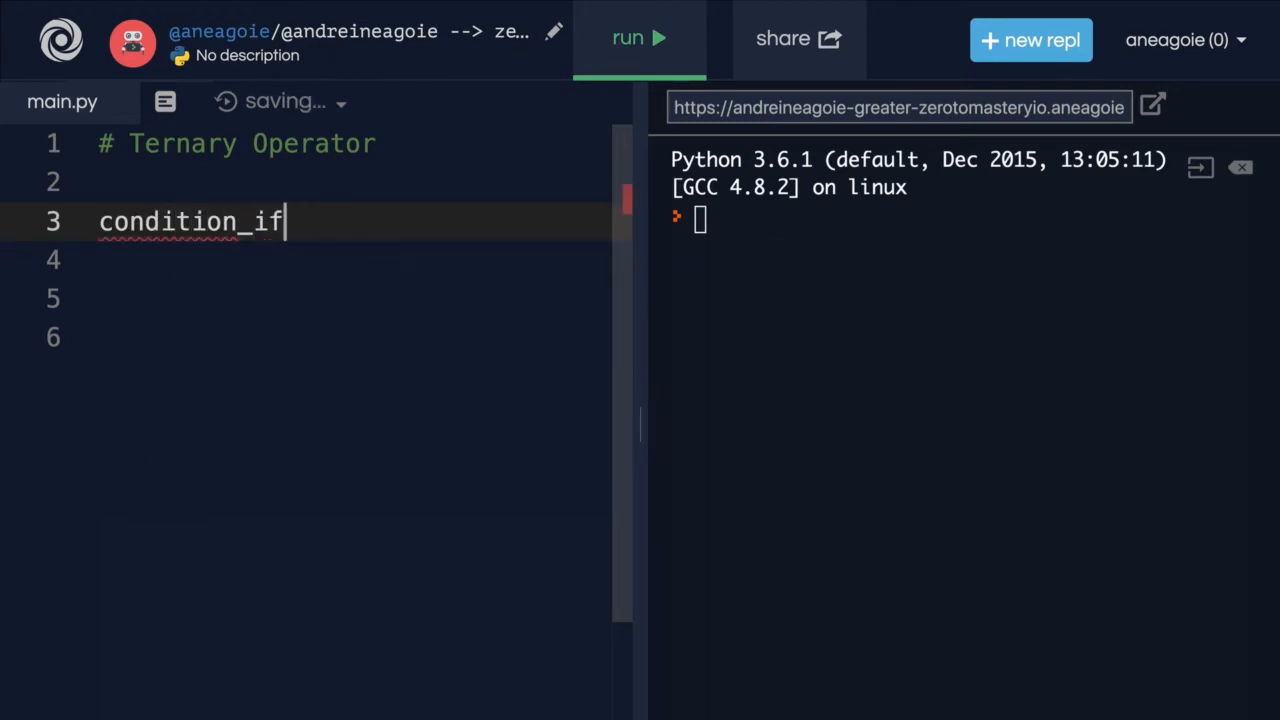
pyautogui.write('_true')
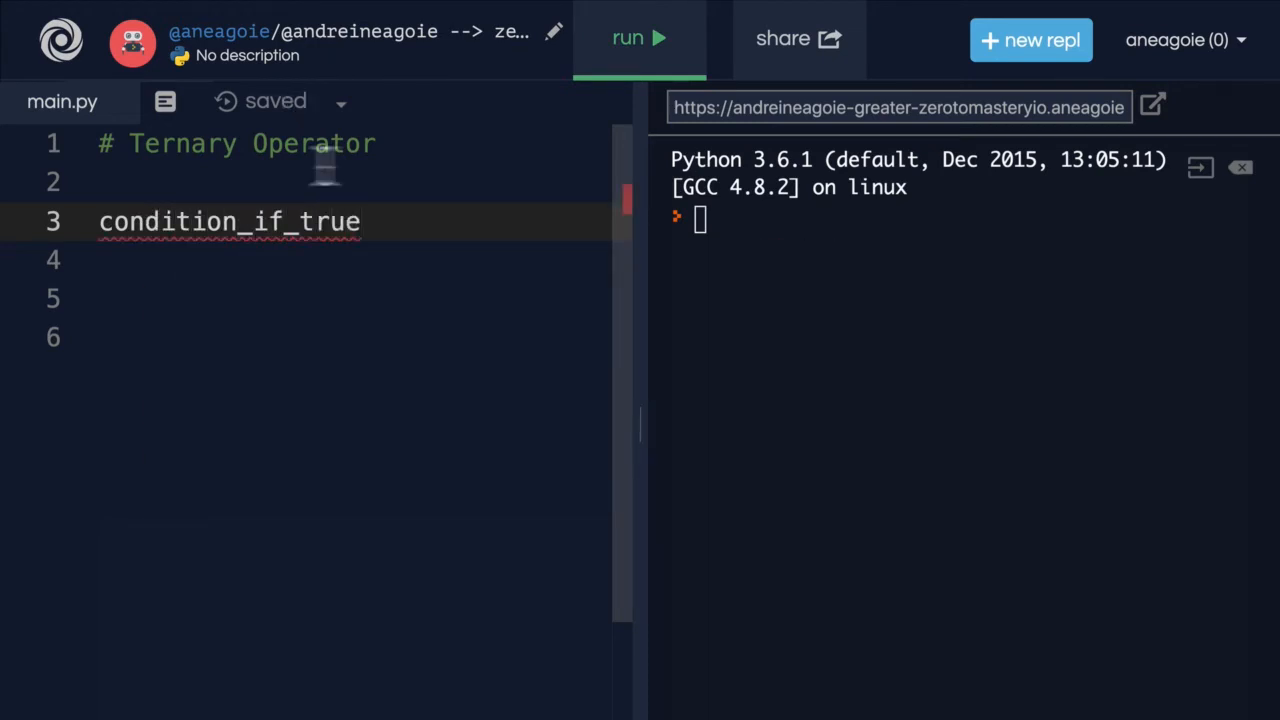
pyautogui.doubleClick(229, 221)
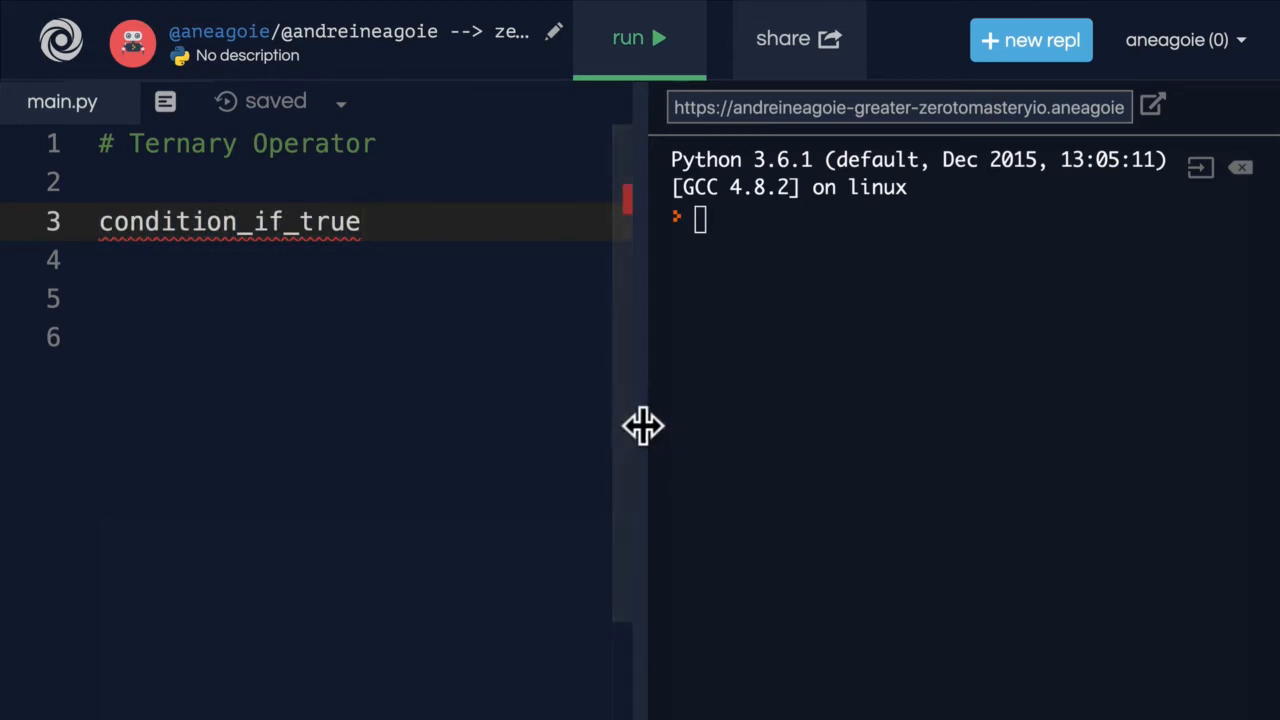
pyautogui.moveTo(643, 425); pyautogui.dragTo(845, 425)
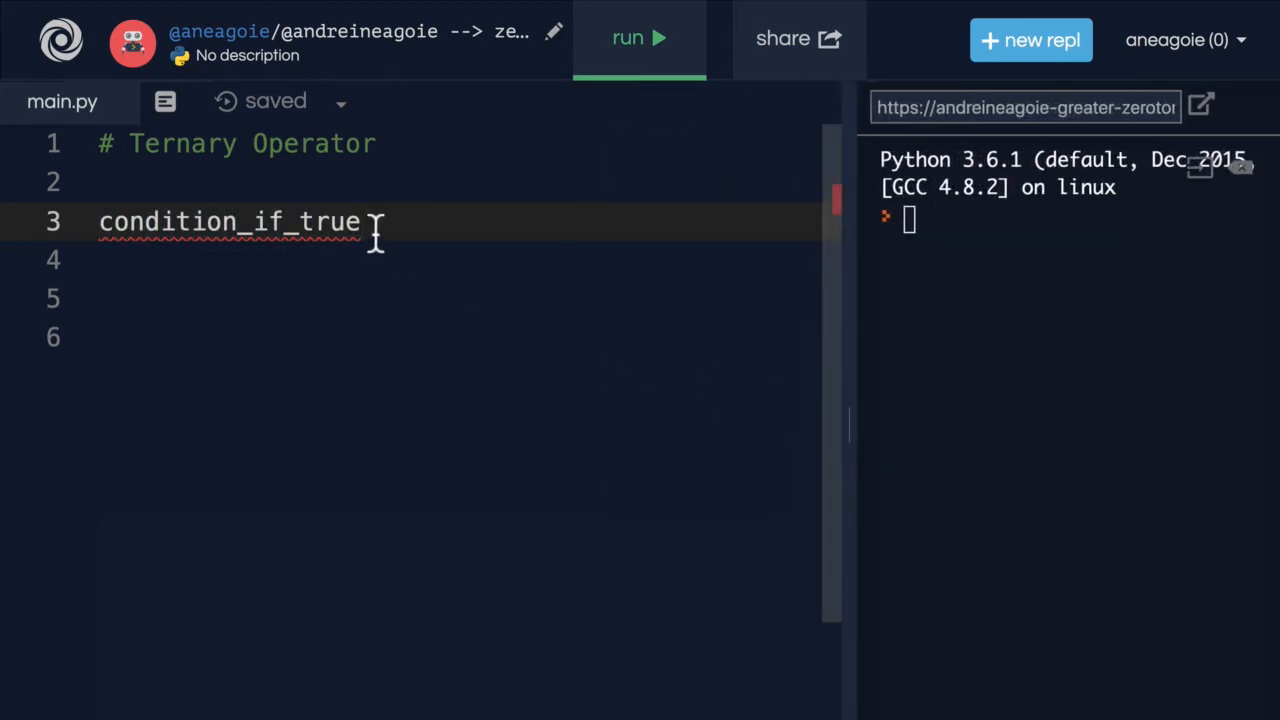
# - Complete line 3 as 'condition_if_true if condtion else condition_if_else'
pyautogui.write('if')
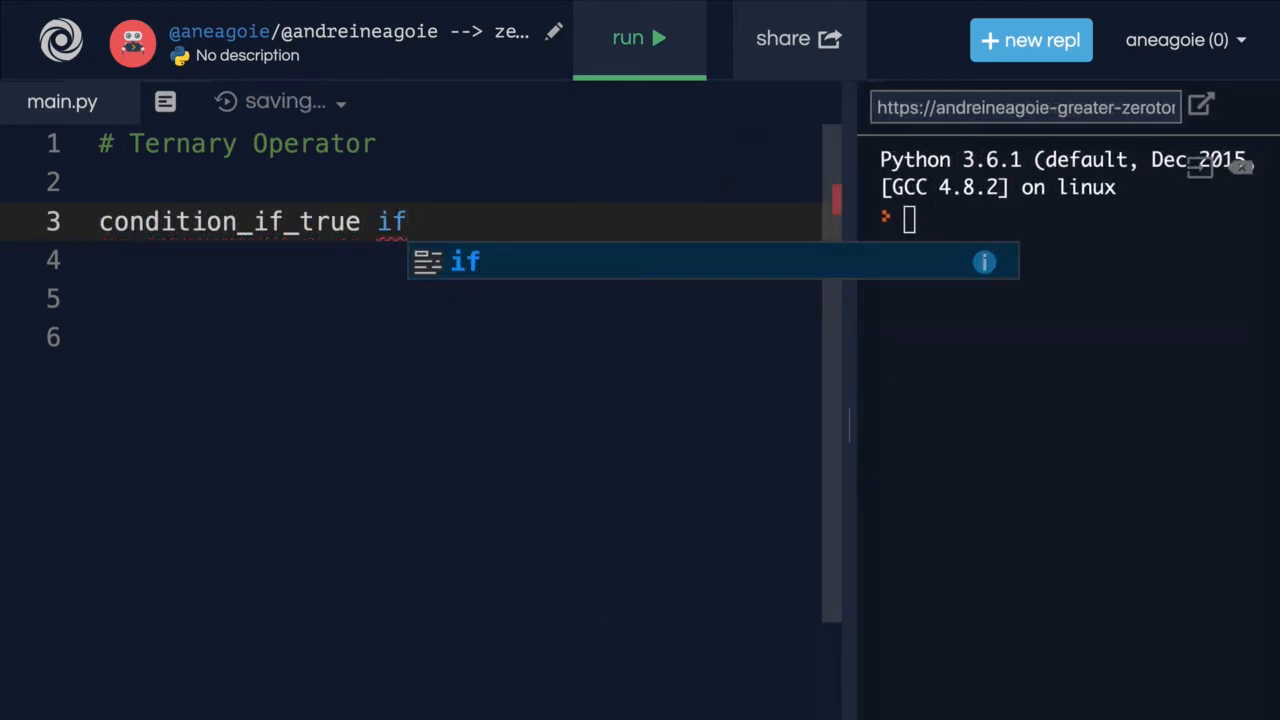
pyautogui.write('cond')
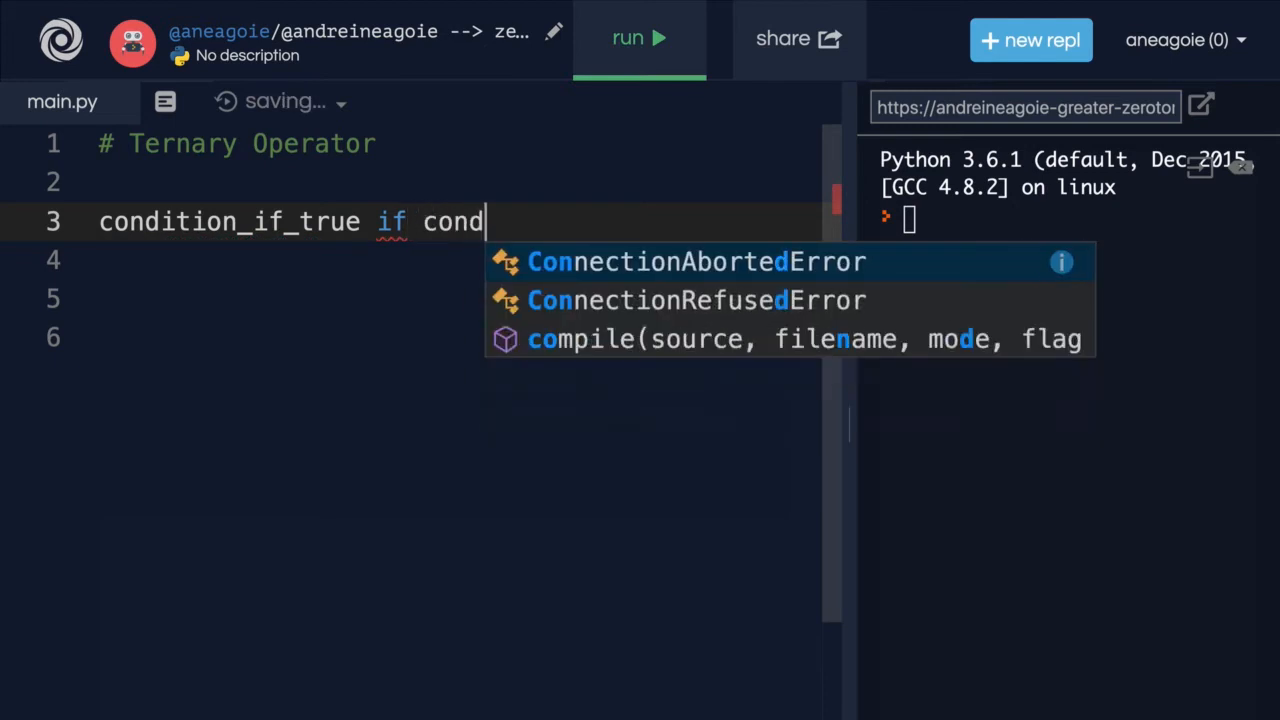
pyautogui.write('tion')
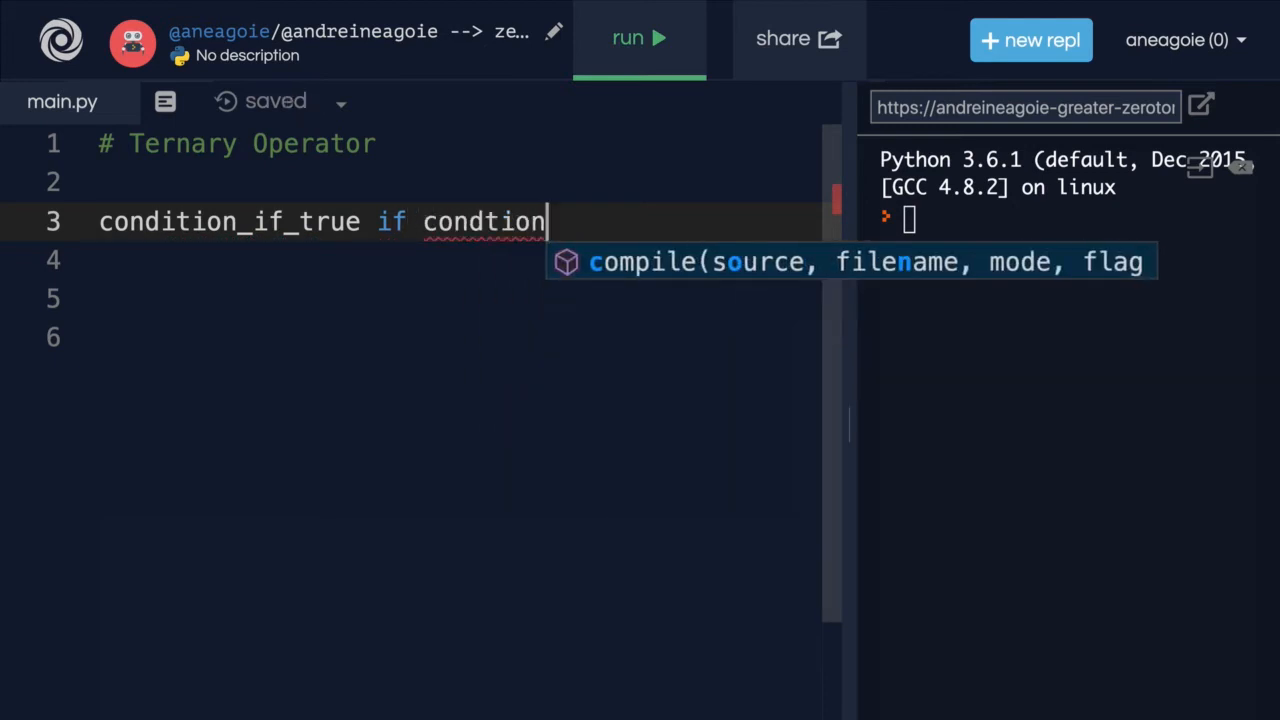
pyautogui.write('else con')
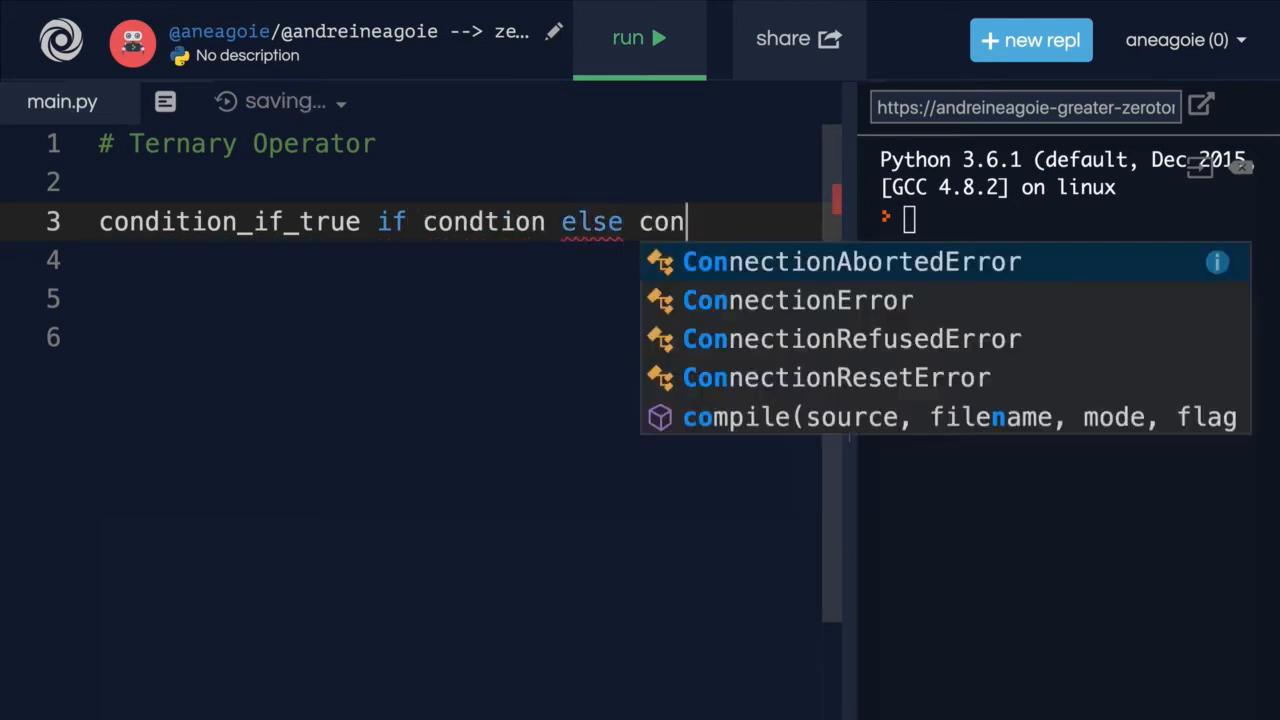
pyautogui.write('dition_if_else')
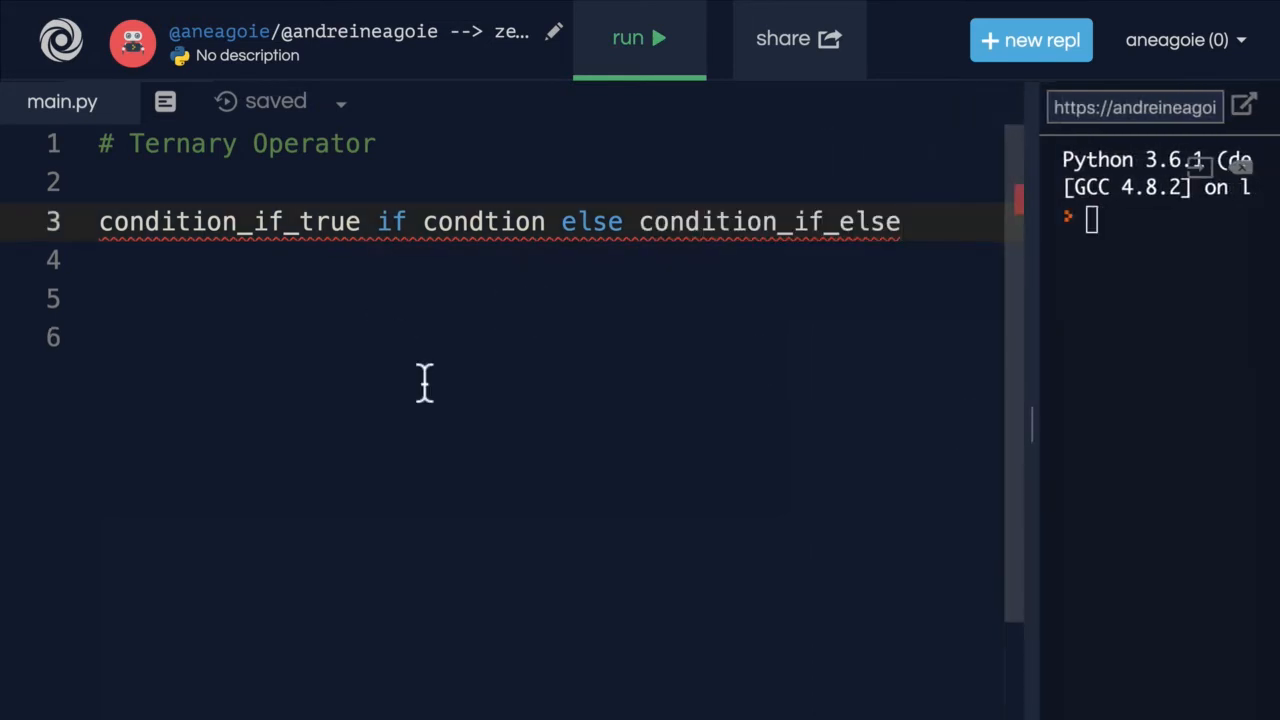
pyautogui.moveTo(378, 221)
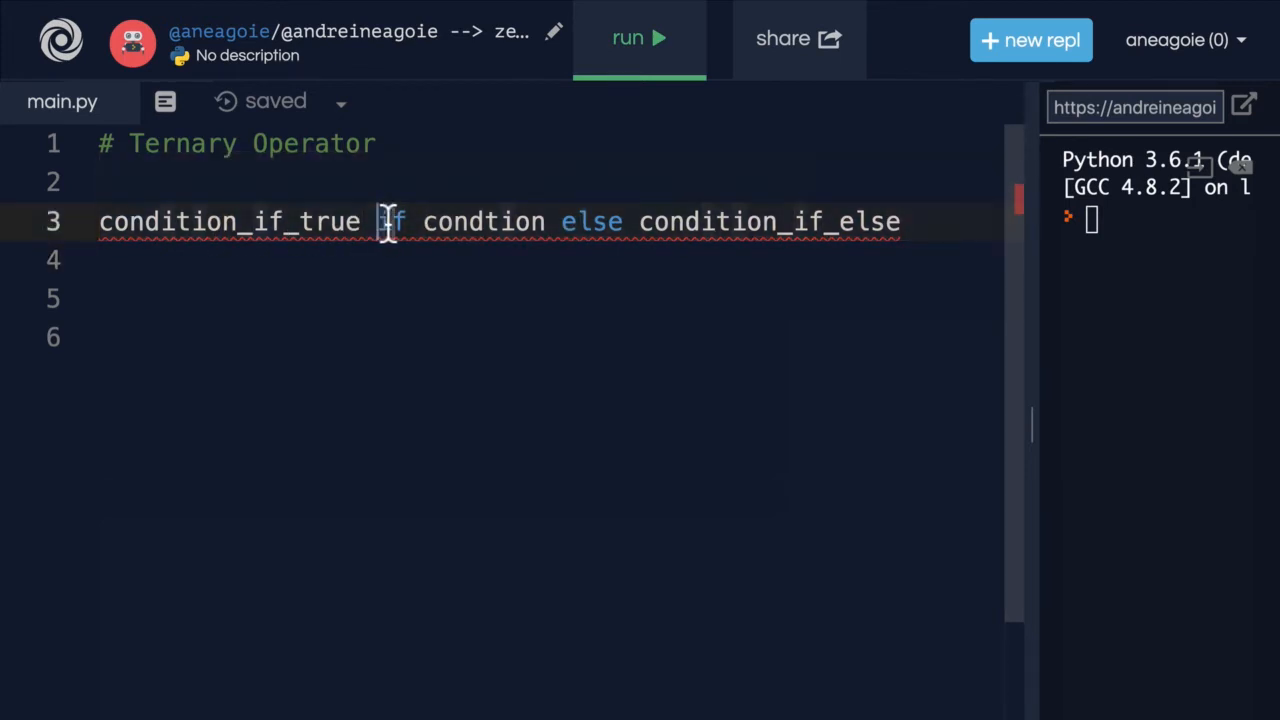
pyautogui.doubleClick(483, 221)
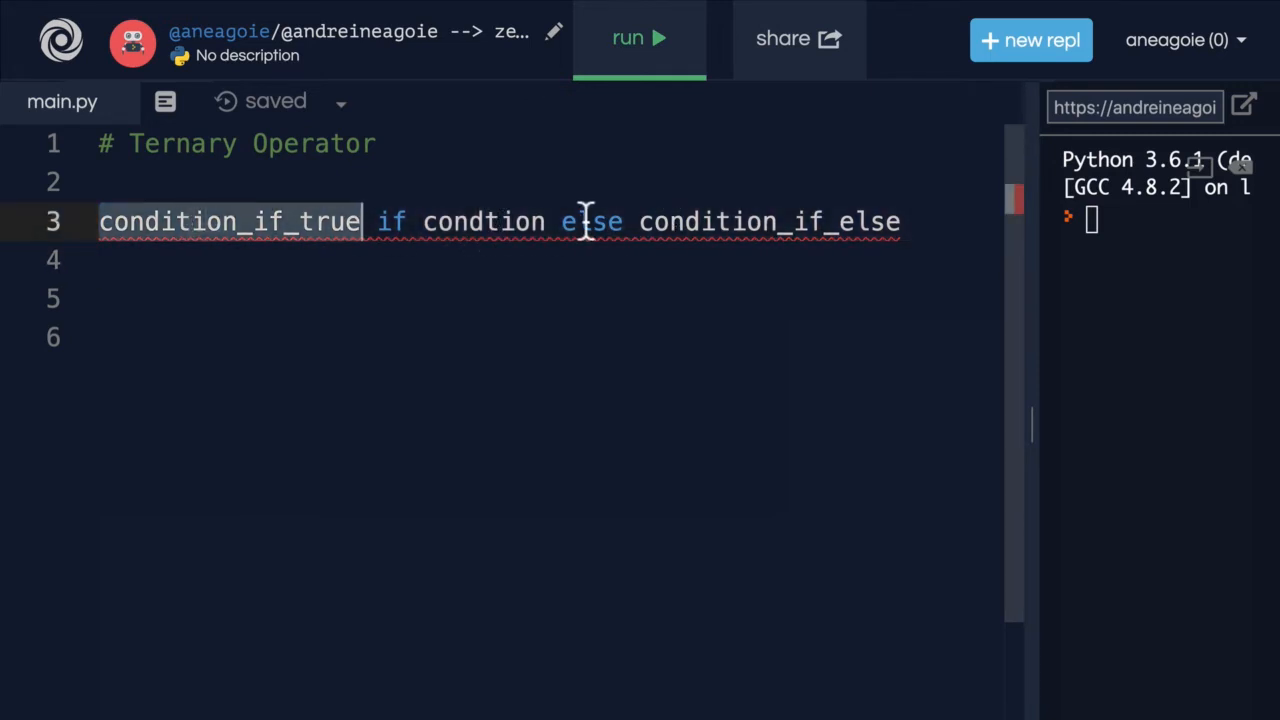
pyautogui.doubleClick(770, 221)
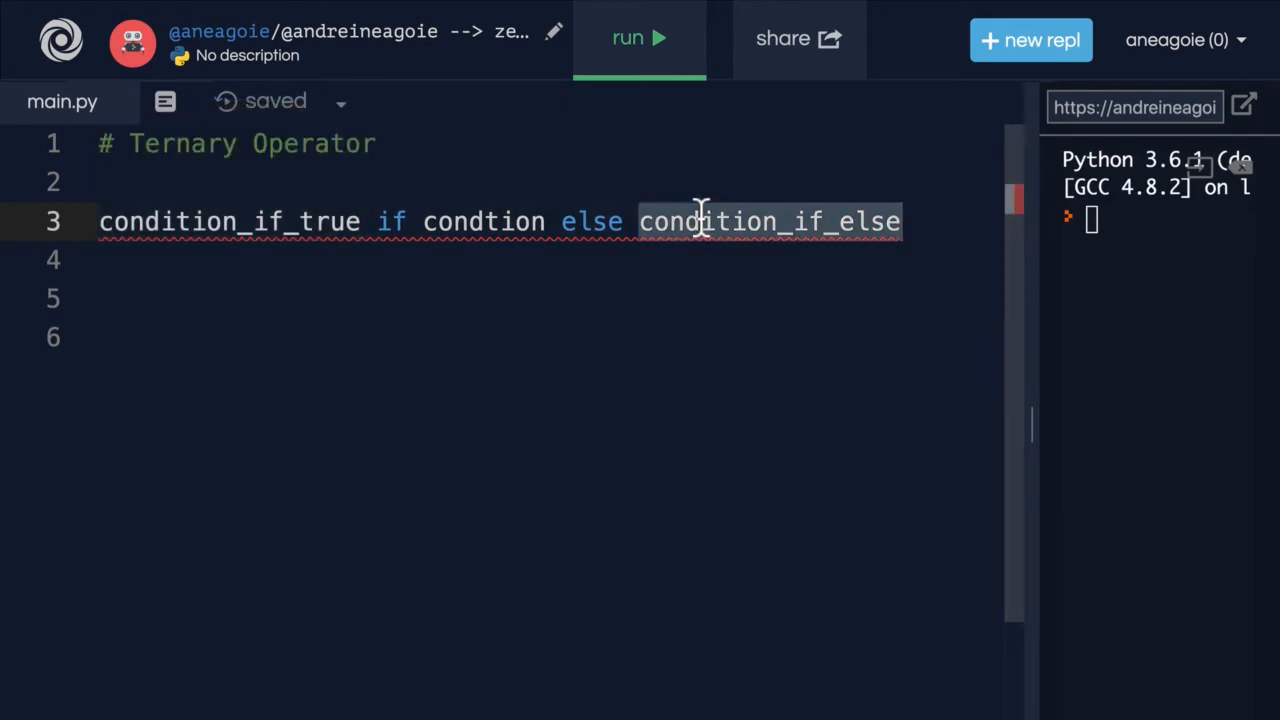
pyautogui.moveTo(120, 221)
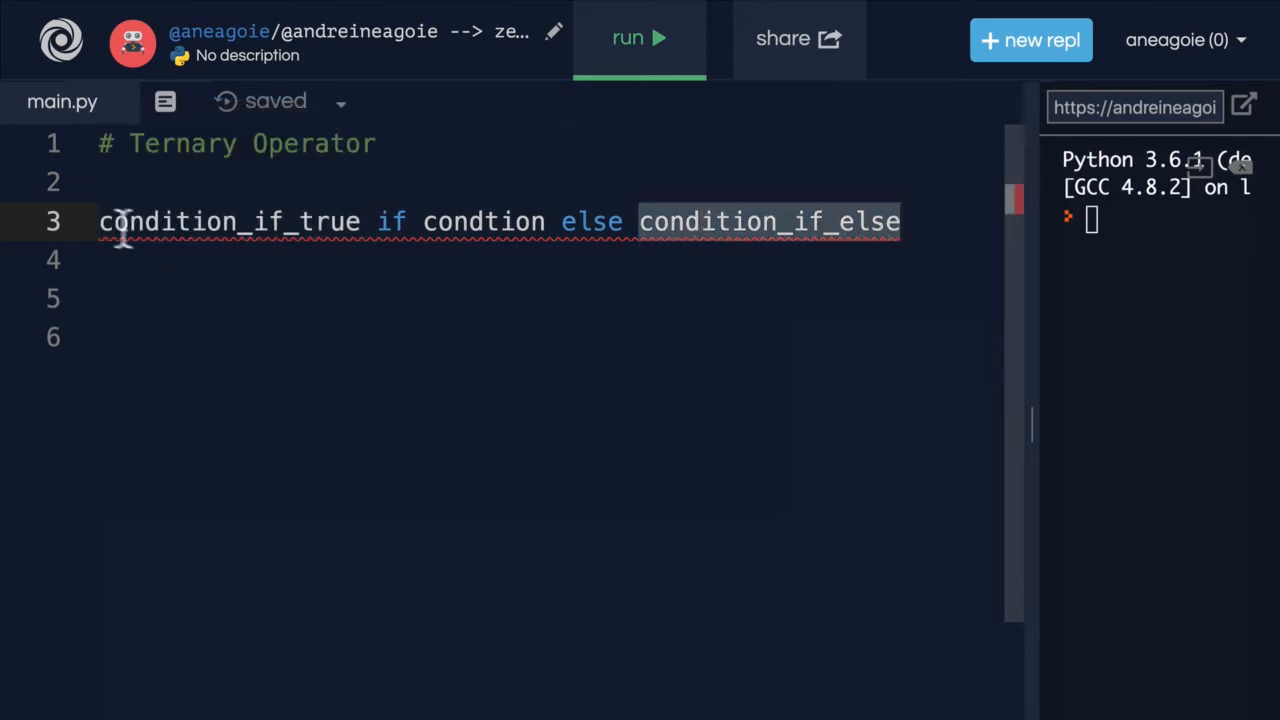
# - Comment out the ternary template line and assign is_friend = True on line 4
pyautogui.write('#')
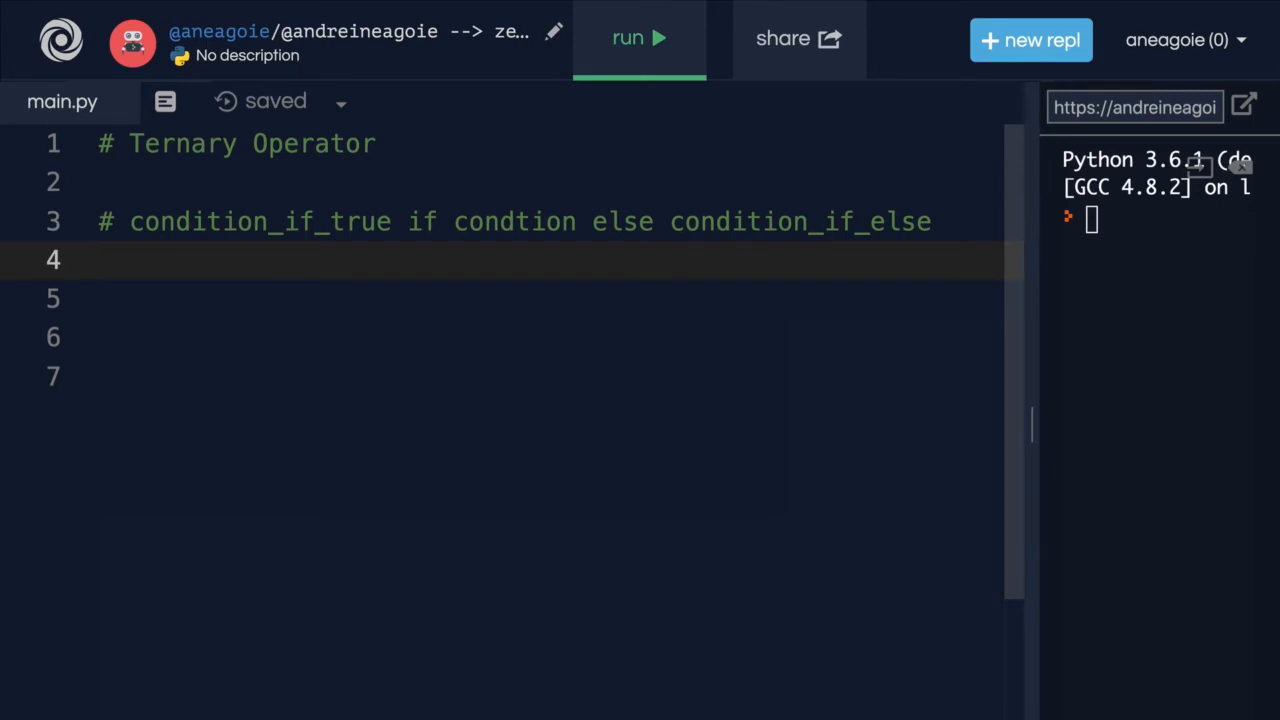
pyautogui.write('is_f')
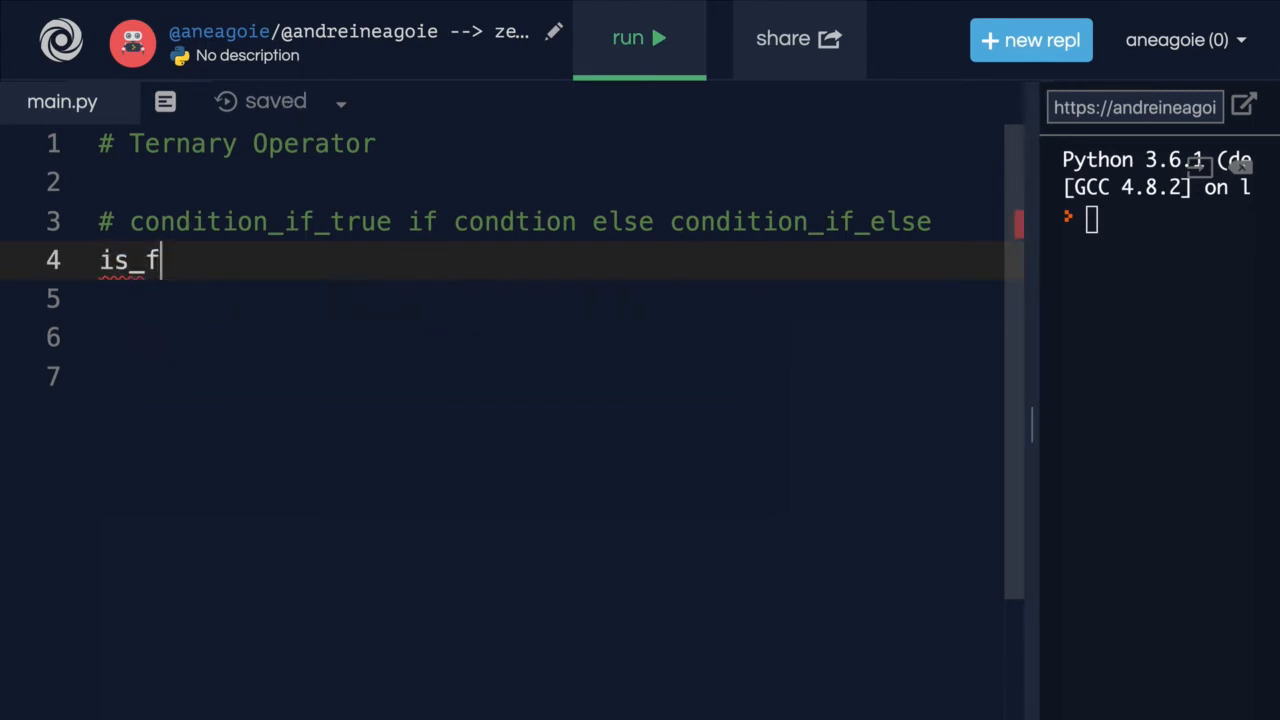
pyautogui.write('riend =')
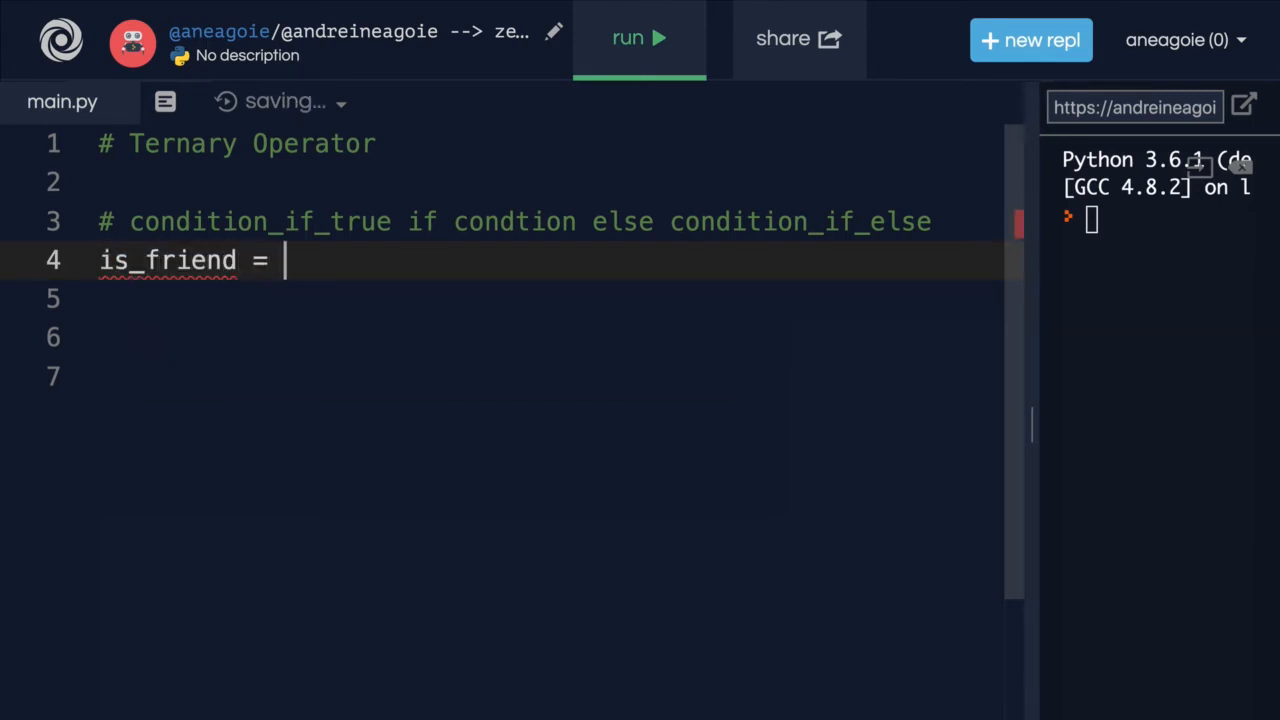
pyautogui.write('True')
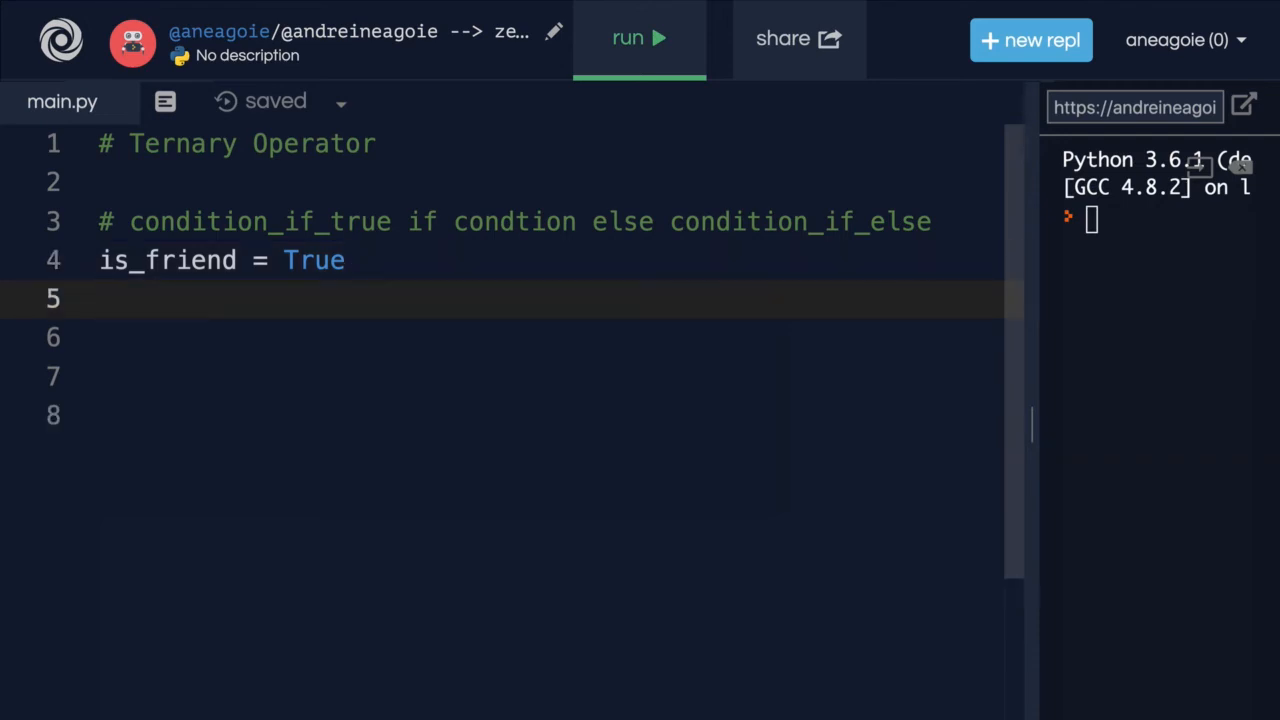
# - Write can_message = "message allowed" if is_friend else "not allowed to message" on line 5
pyautogui.write('can_')
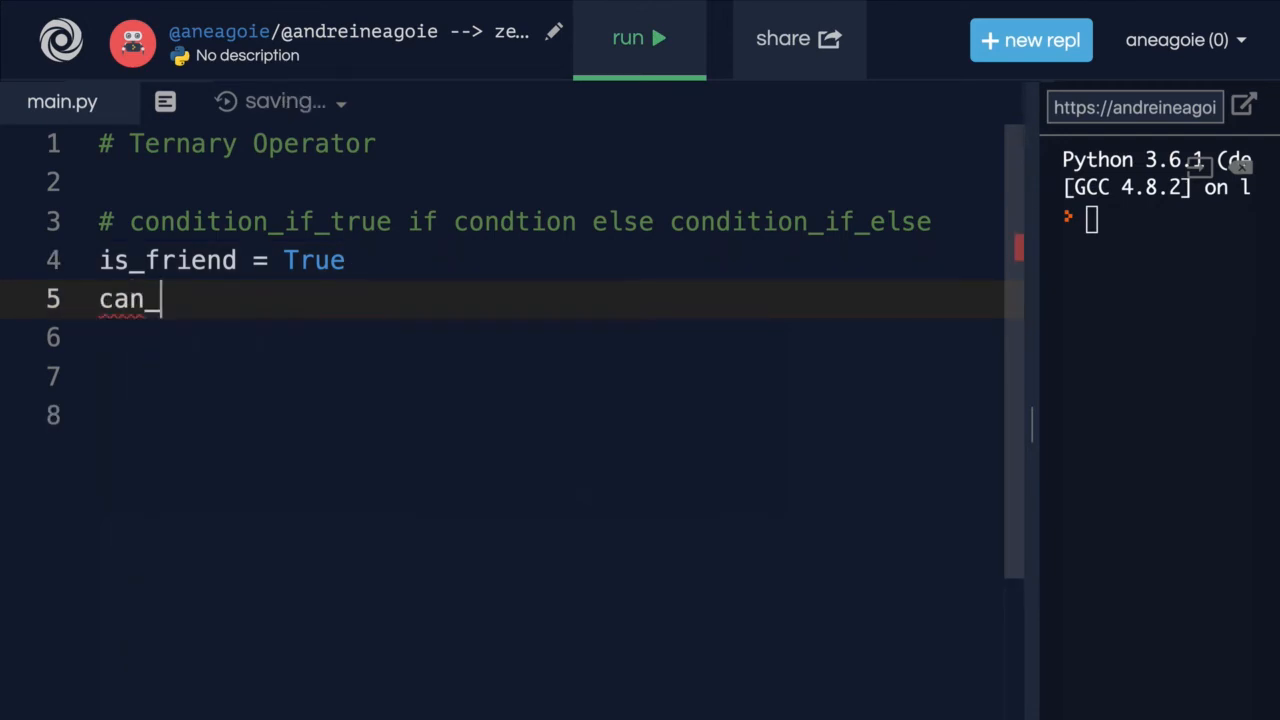
pyautogui.write('message = "message')
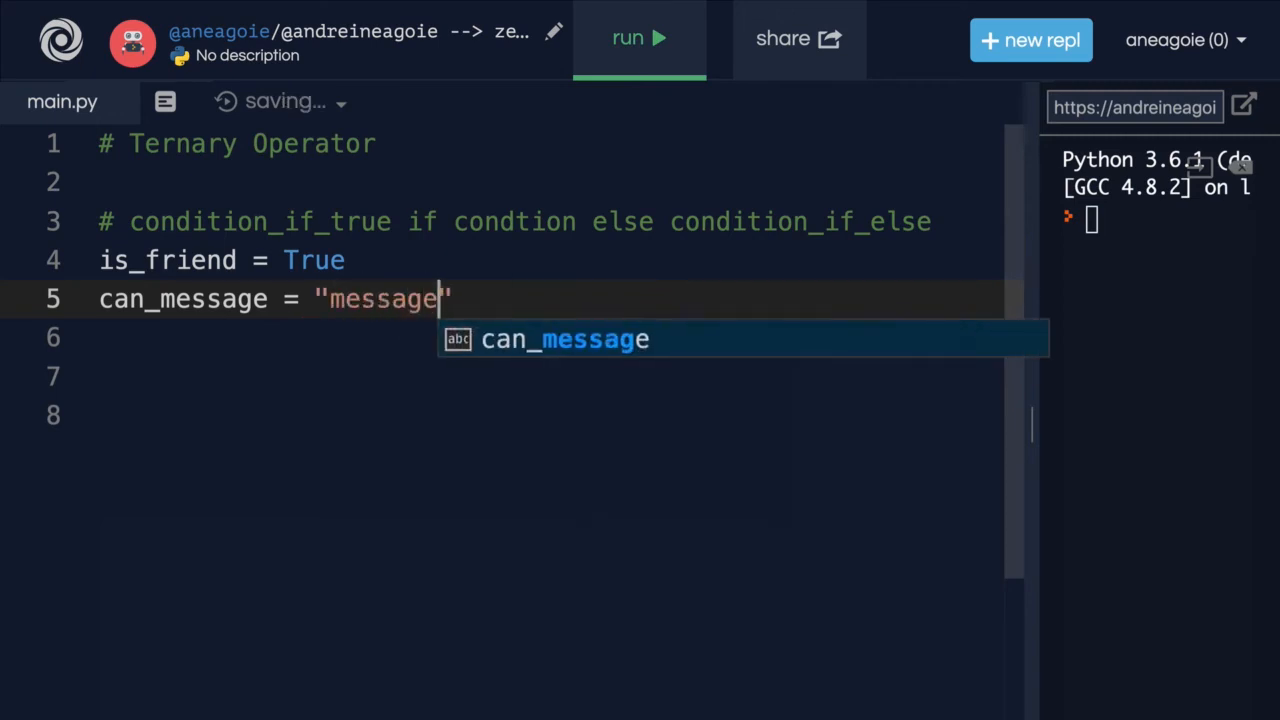
pyautogui.write('allowed" if')
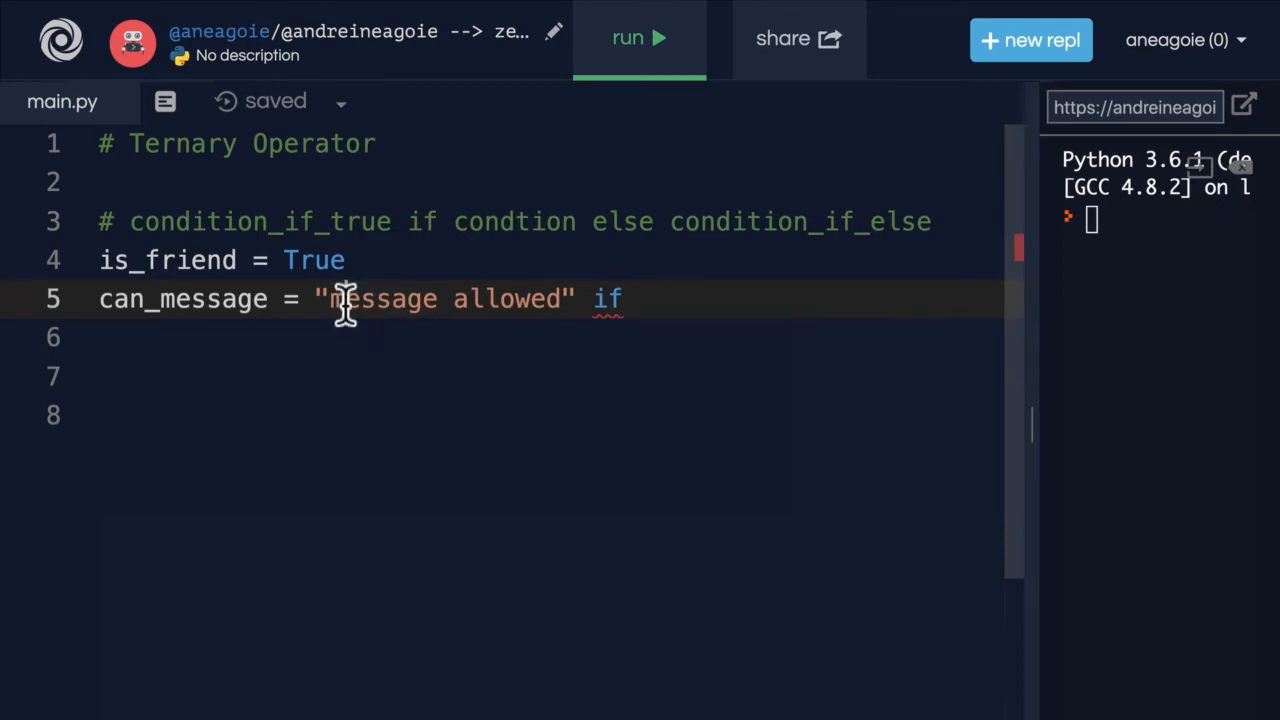
pyautogui.write('i')
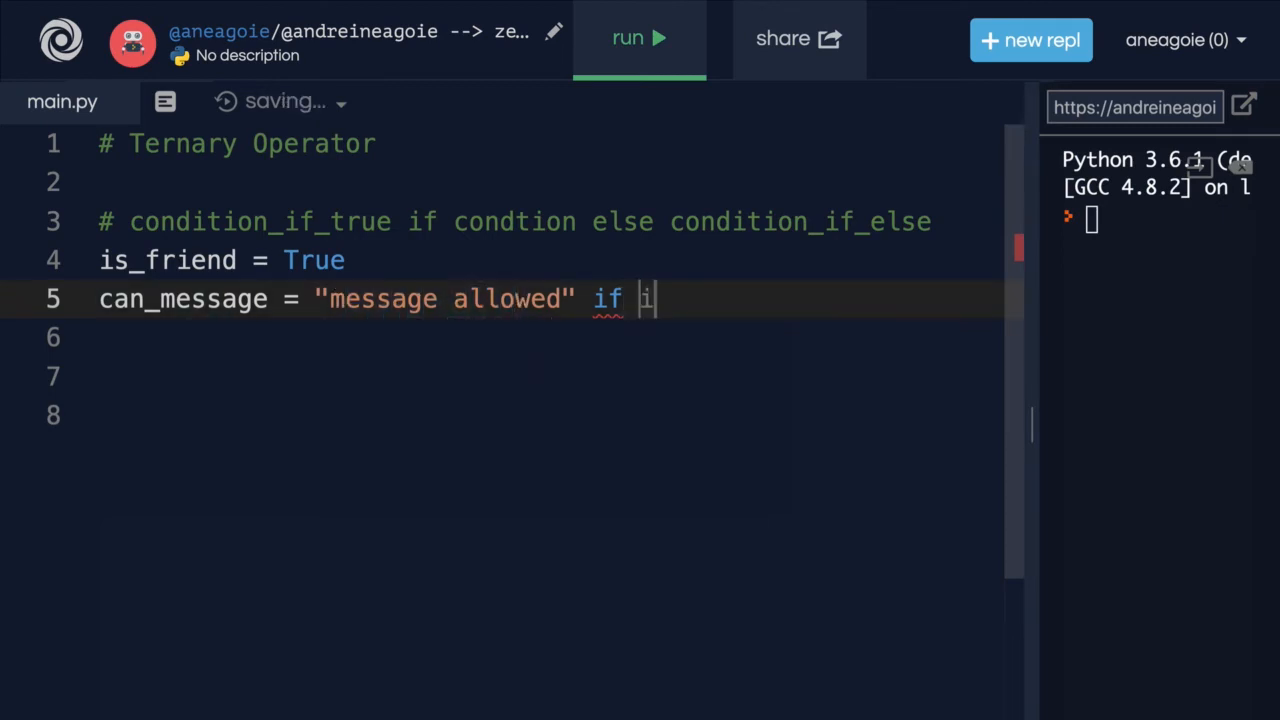
pyautogui.write('s_friend')
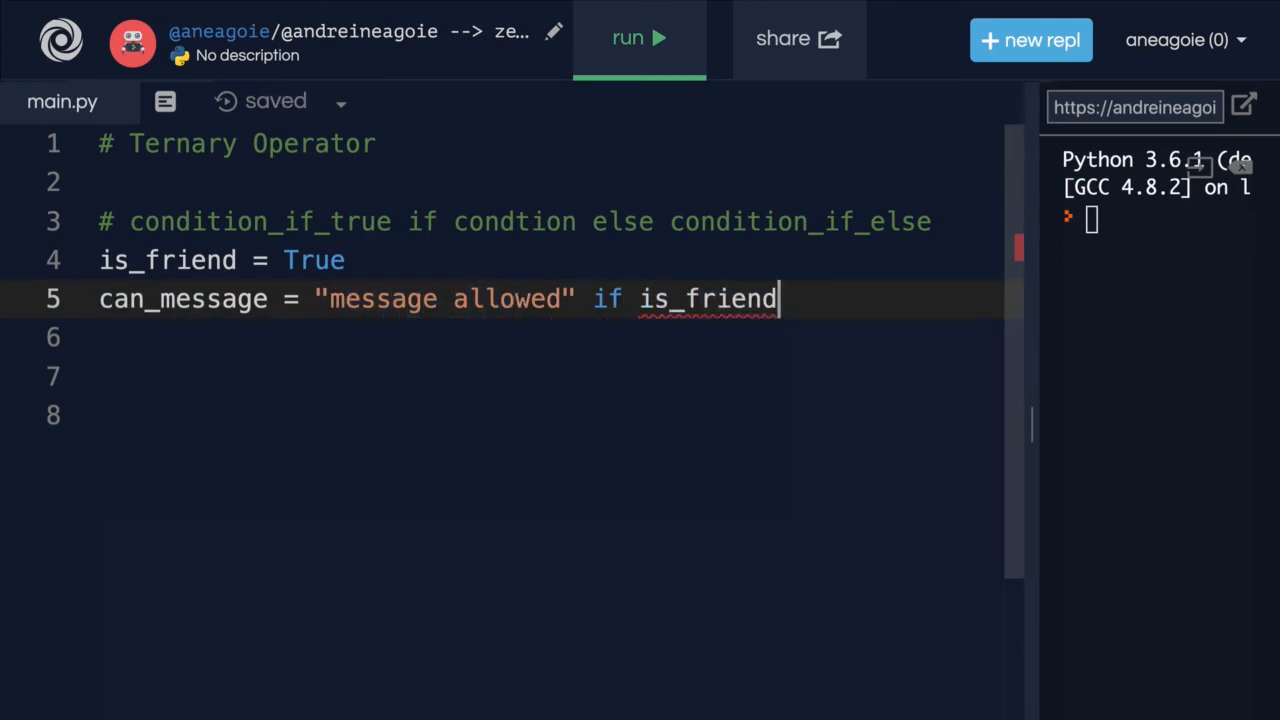
pyautogui.write('else')
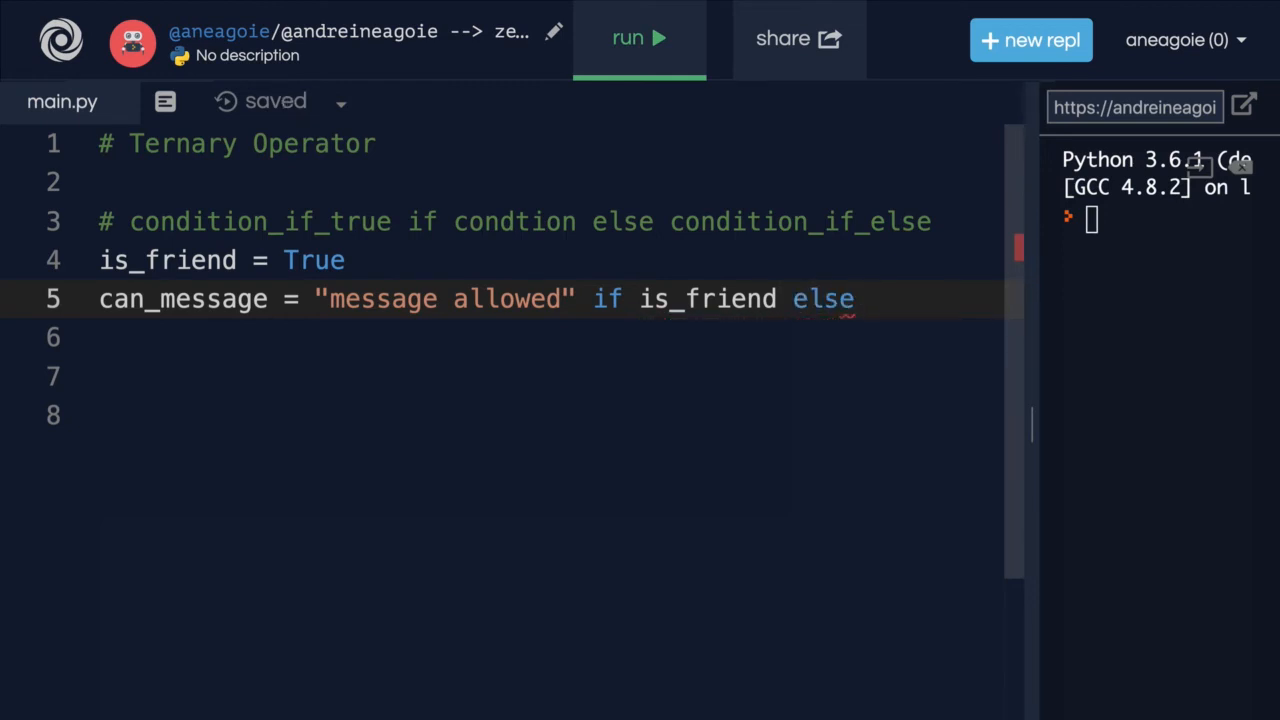
pyautogui.write('"not all"')
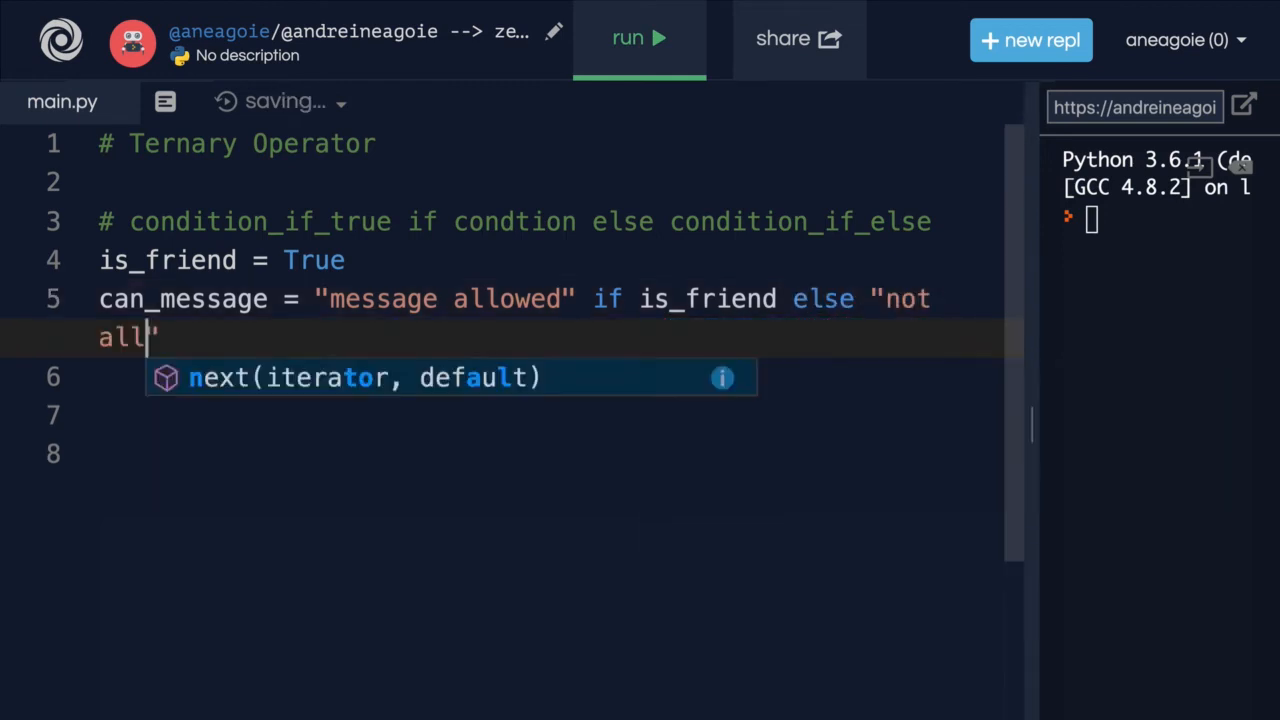
pyautogui.write('owed')
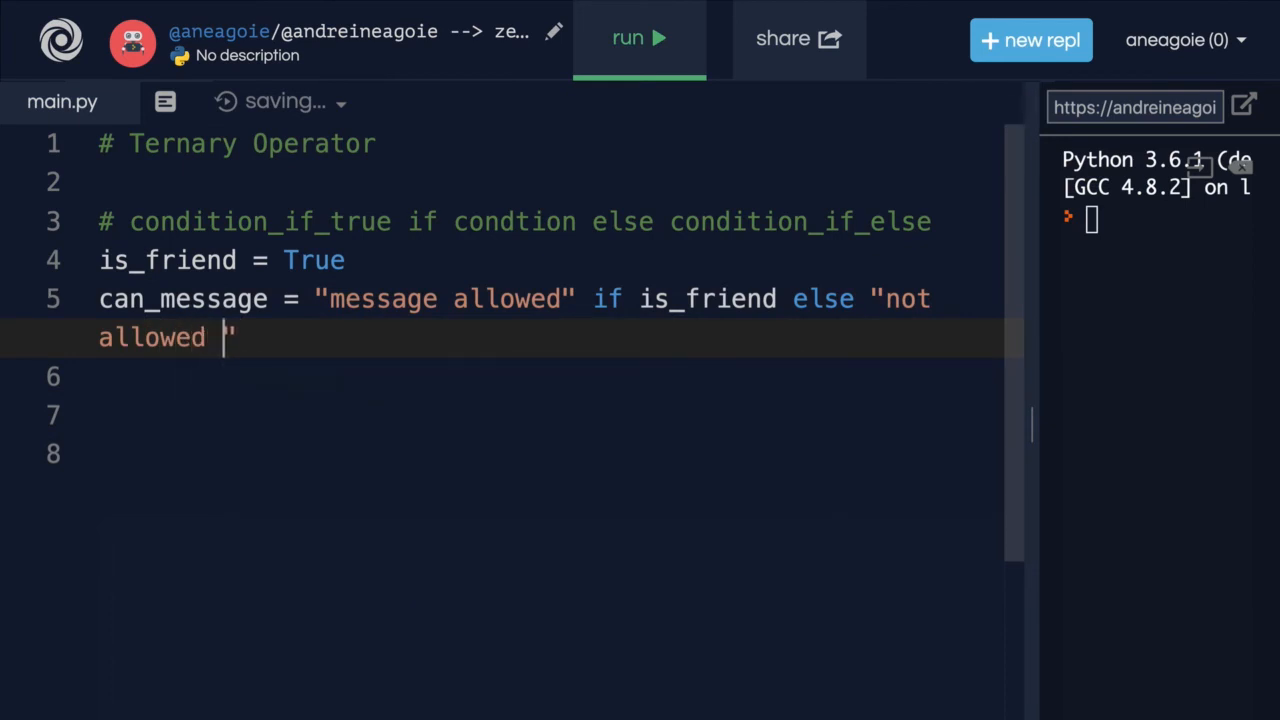
pyautogui.write('to message')
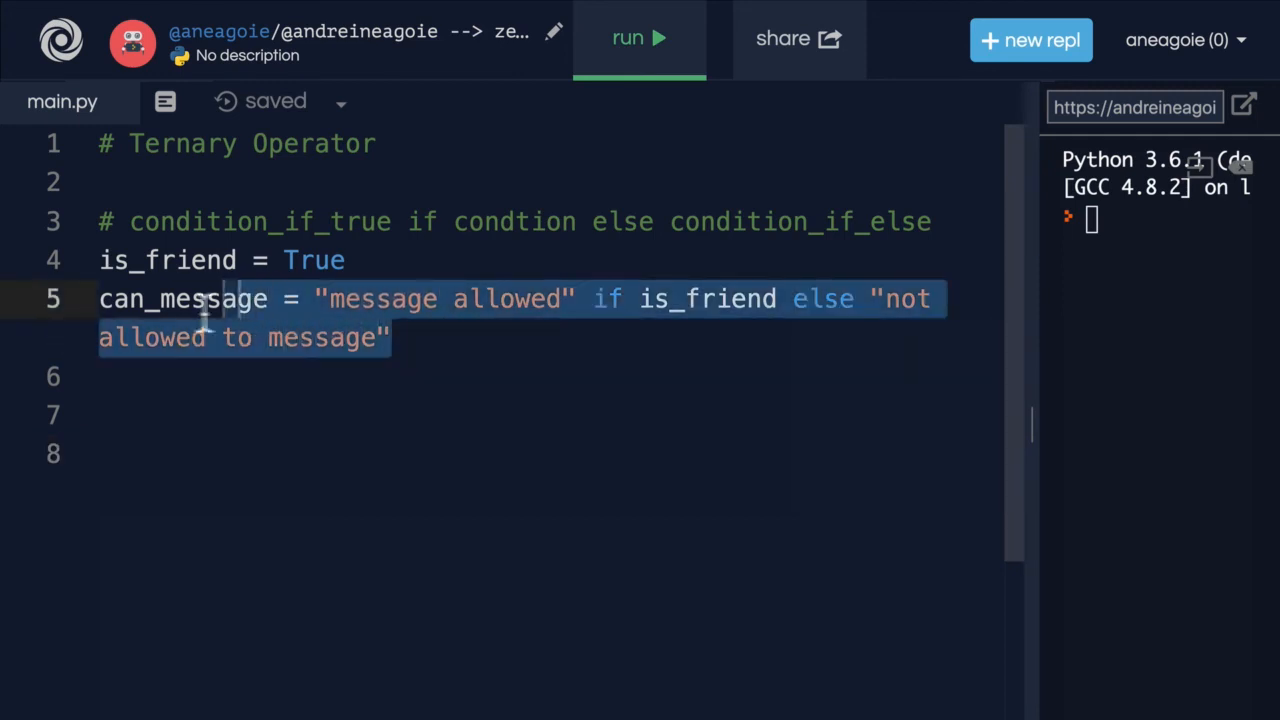
pyautogui.moveTo(95, 360)
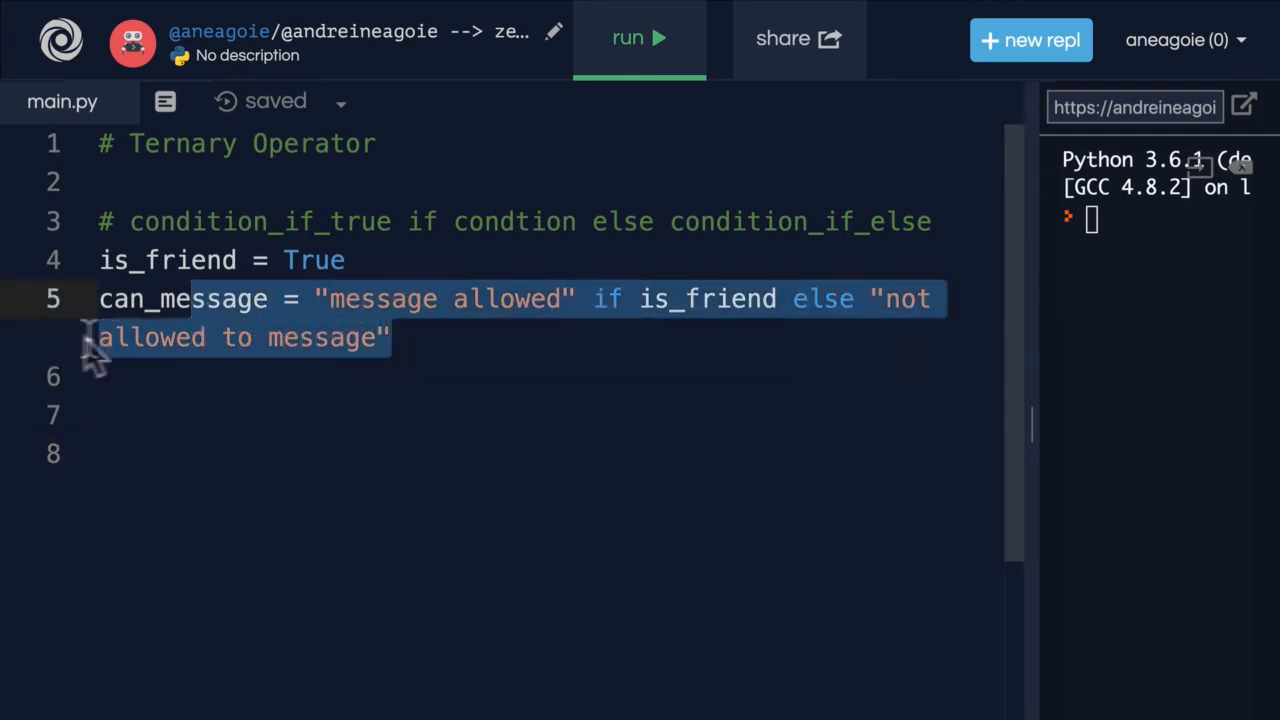
pyautogui.moveTo(358, 308)
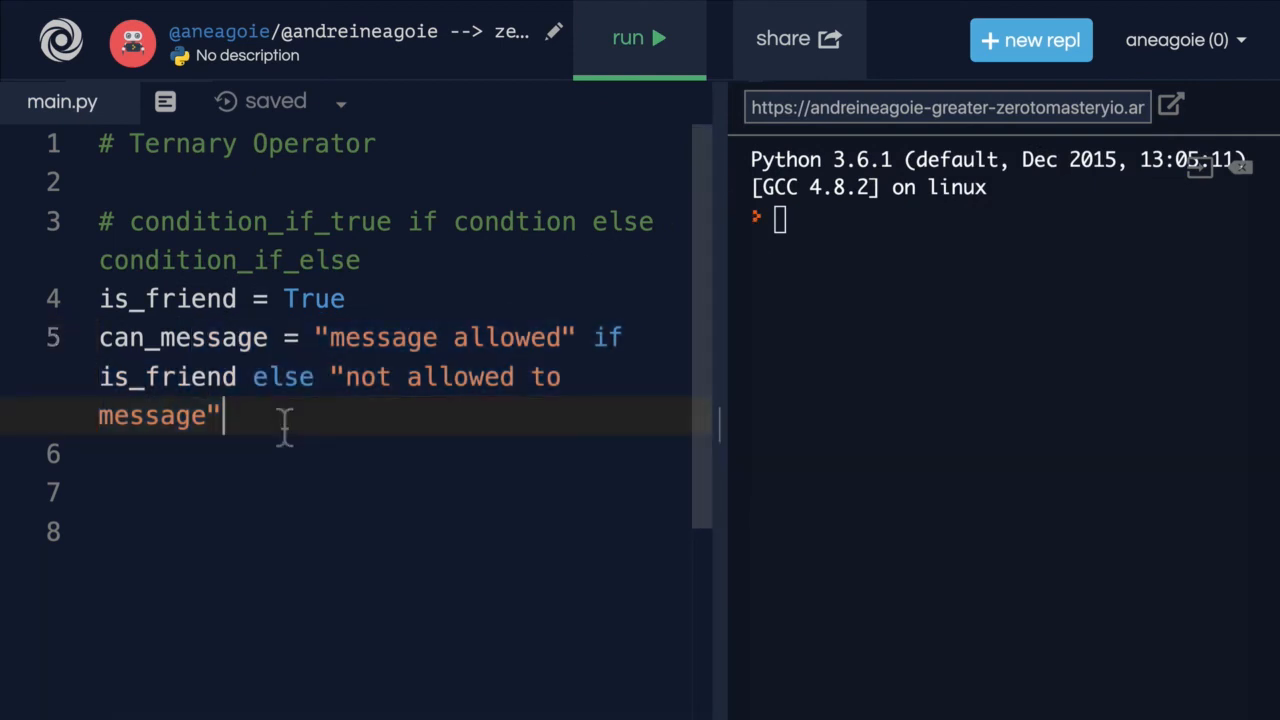
# - Print can_message, run to show 'message allowed', and select True for replacement
pyautogui.write('can_message)')
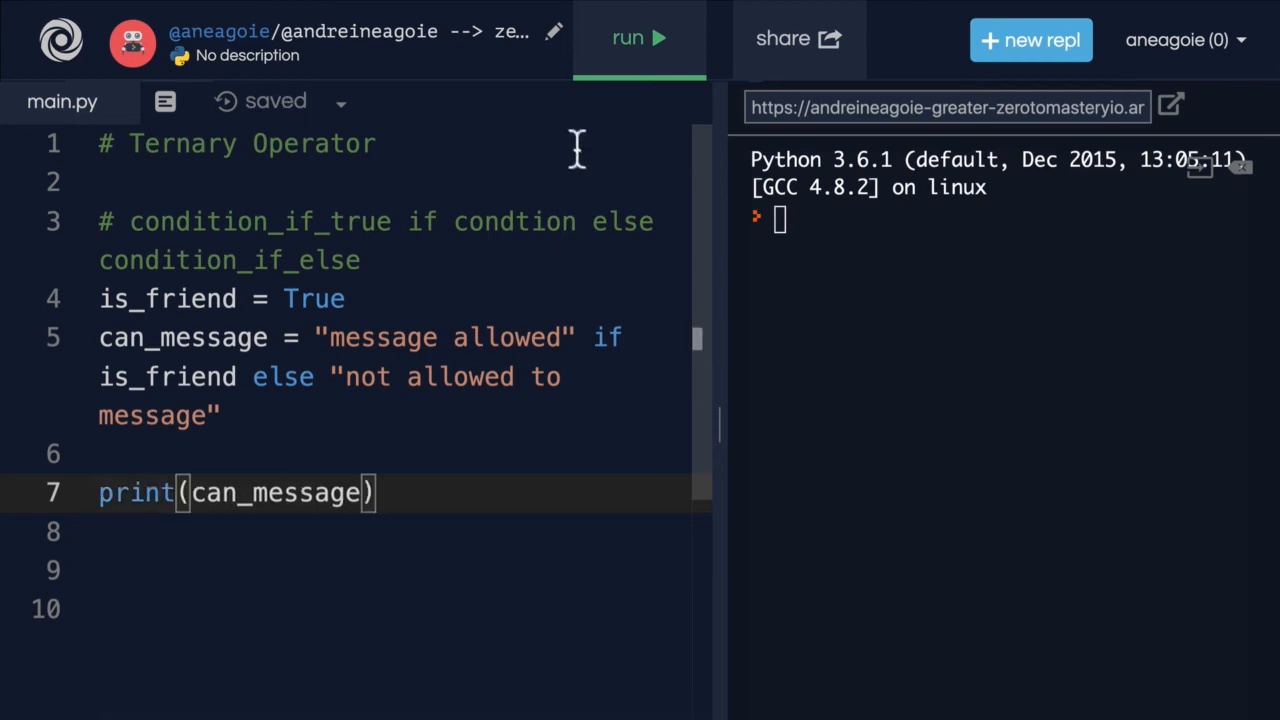
pyautogui.click(638, 38)
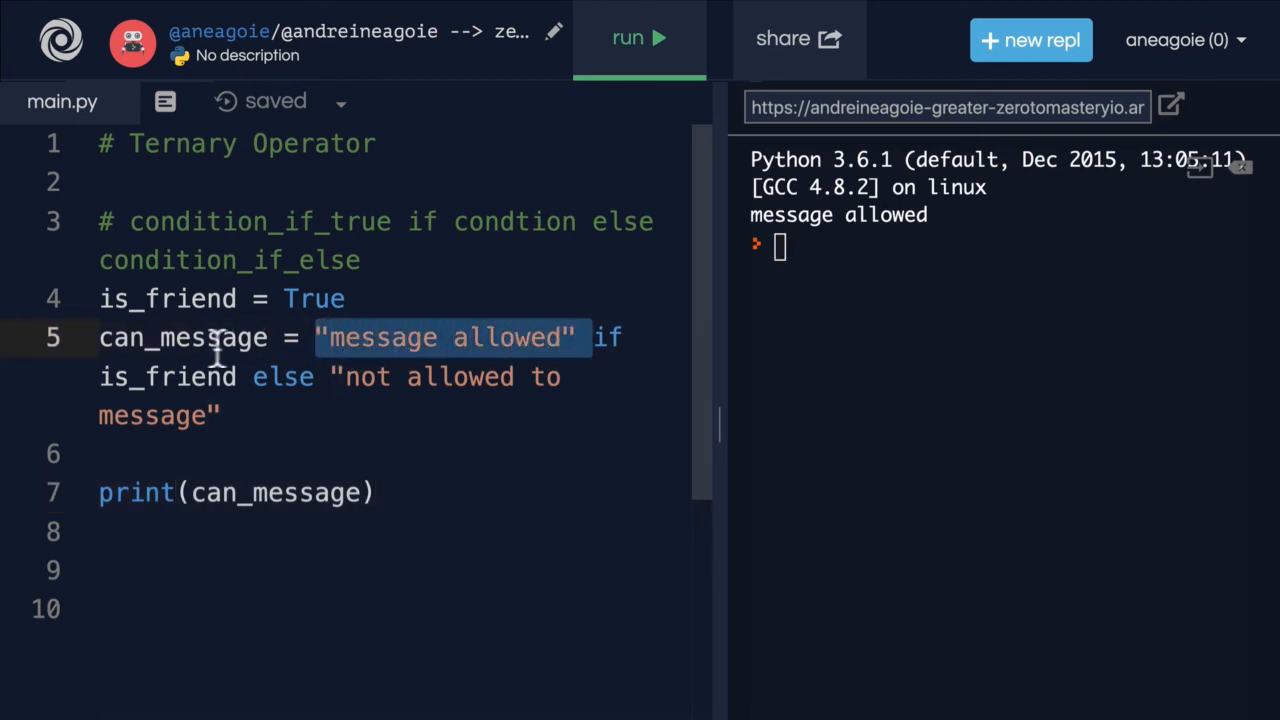
pyautogui.doubleClick(183, 337)
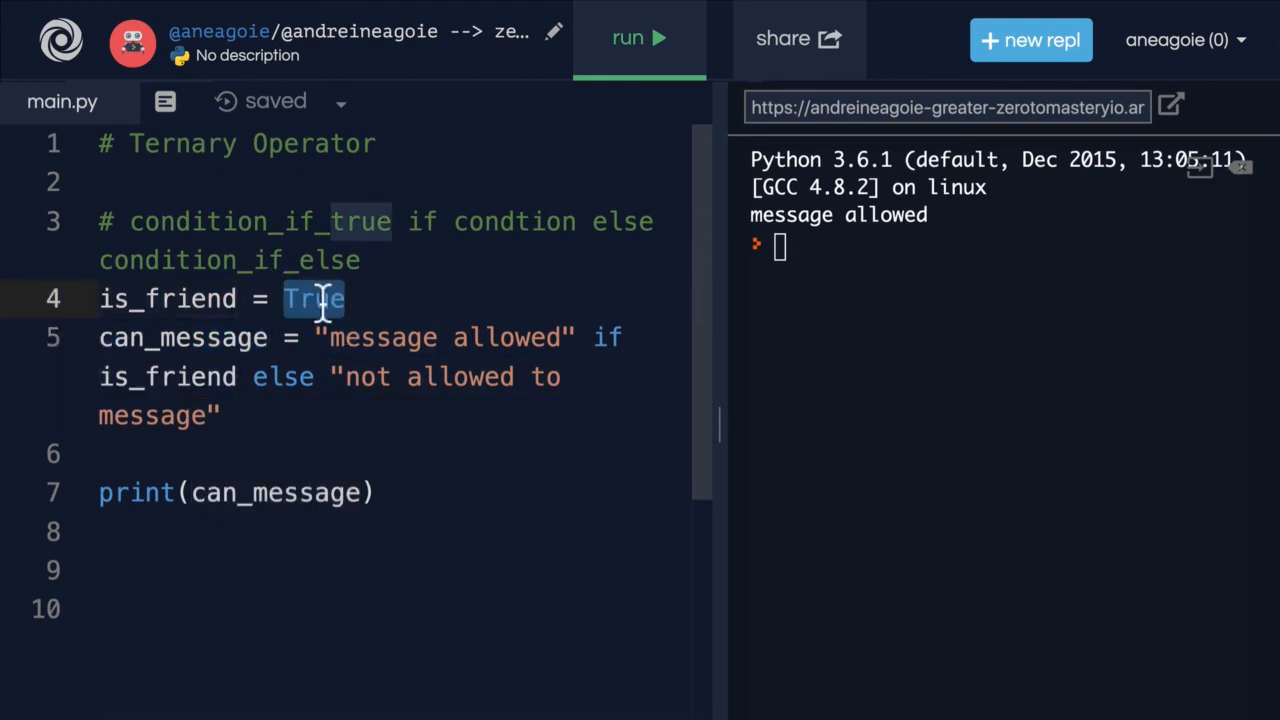
# - Set is_friend to False and rerun, printing 'not allowed to message'
pyautogui.write('False')
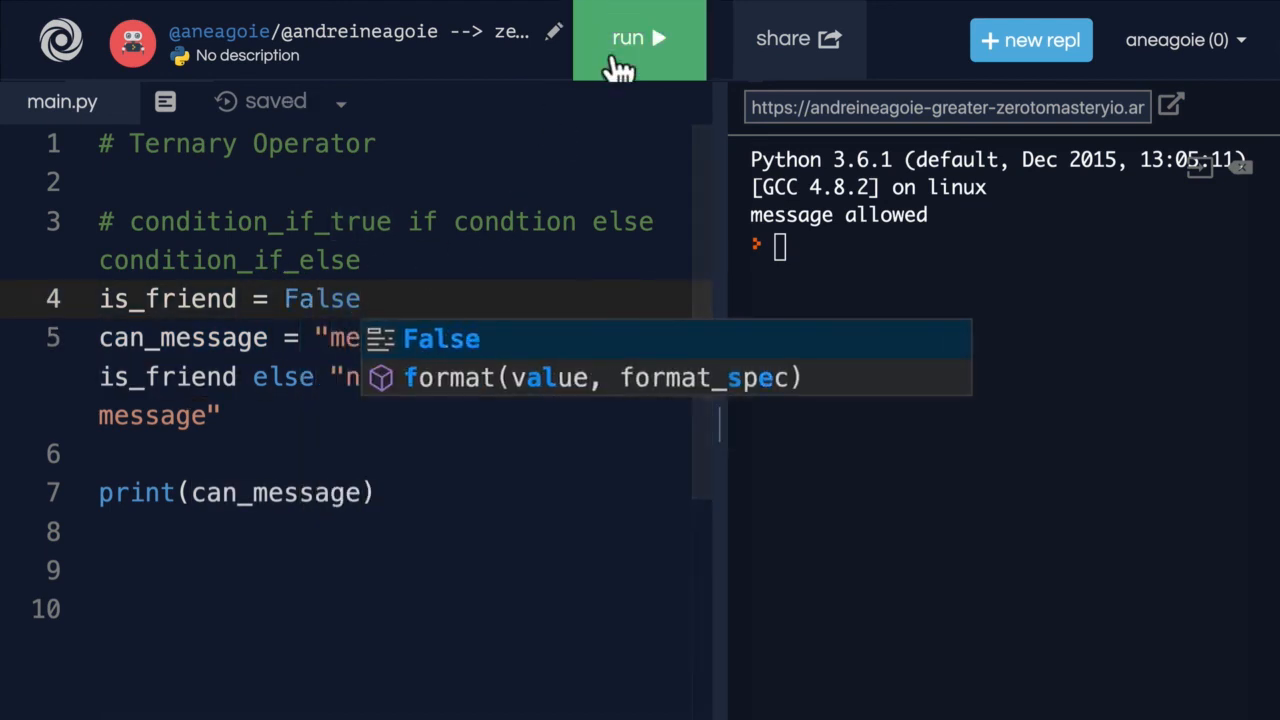
pyautogui.click(638, 38)
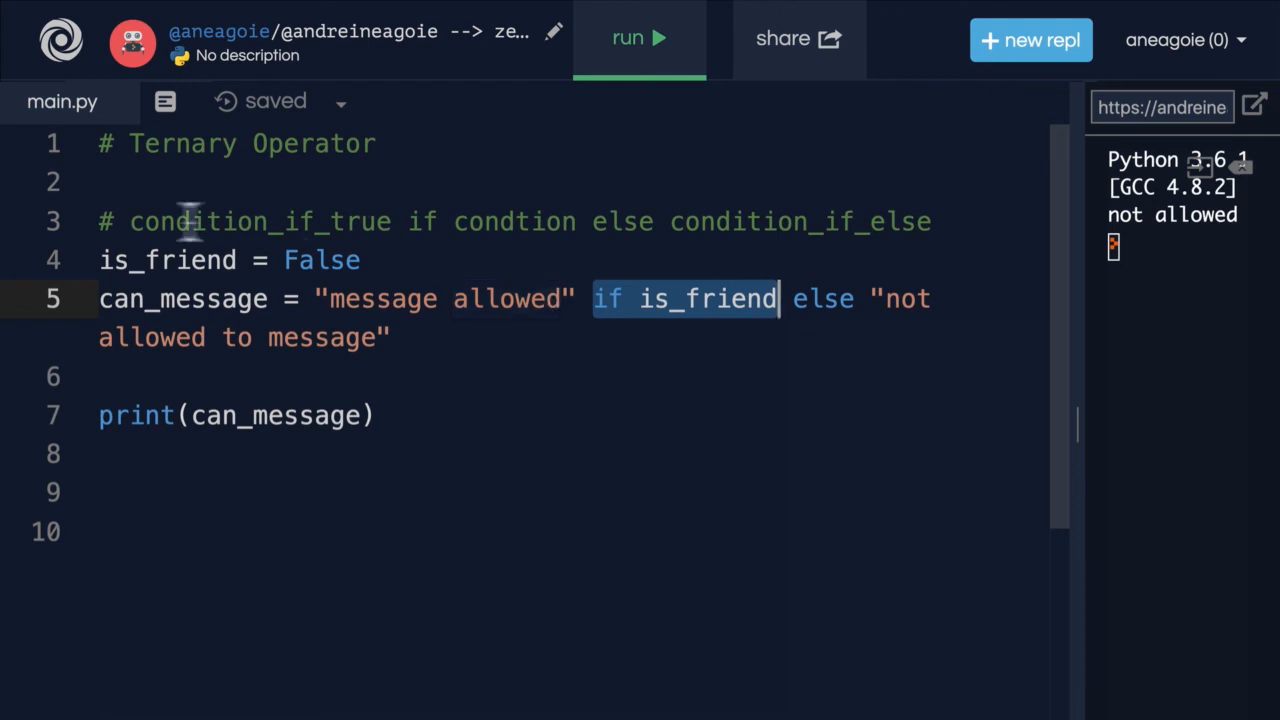
# - Correct the line 3 template comment to end with condition_if_false
pyautogui.doubleClick(260, 221)
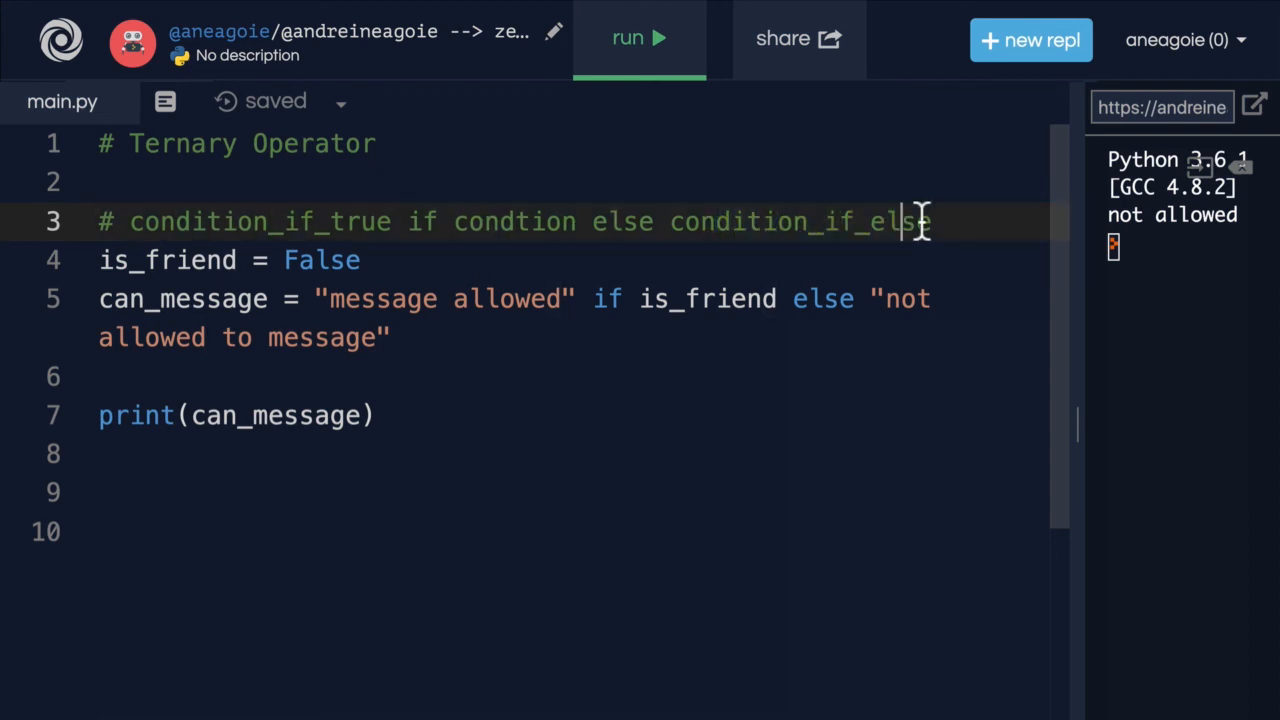
pyautogui.write('fas')
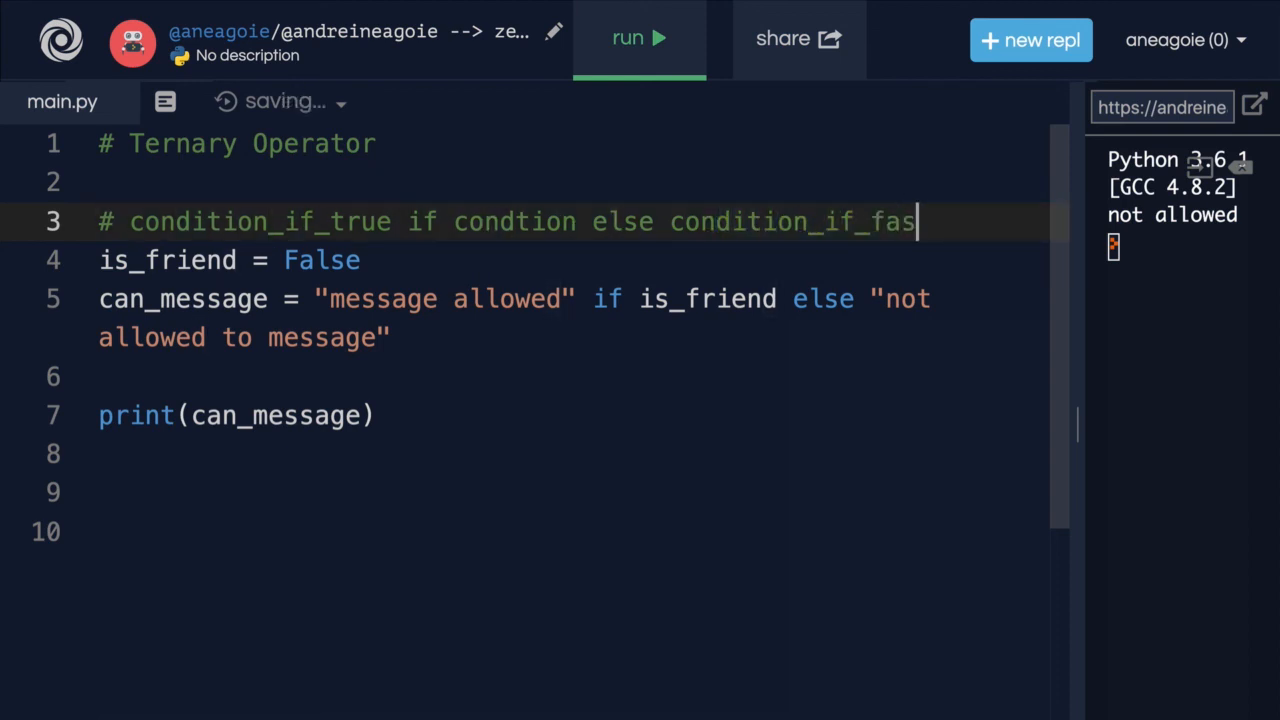
pyautogui.write('se')
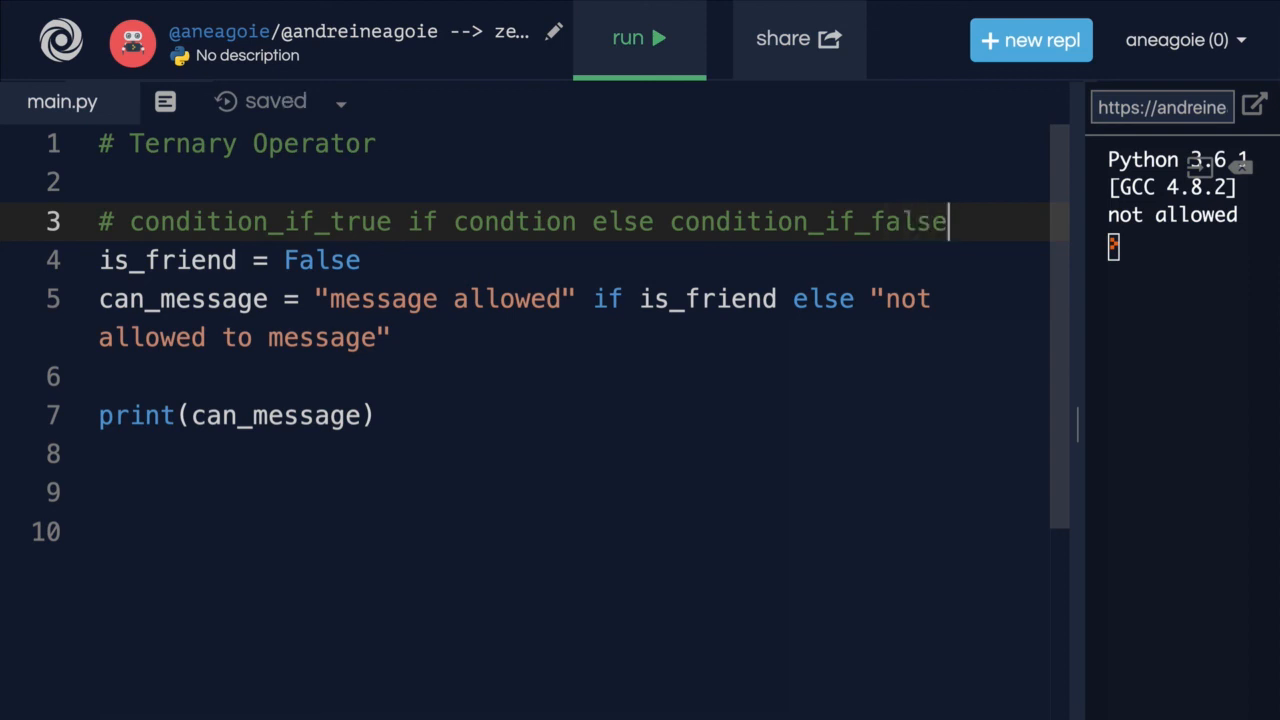
pyautogui.moveTo(447, 299)
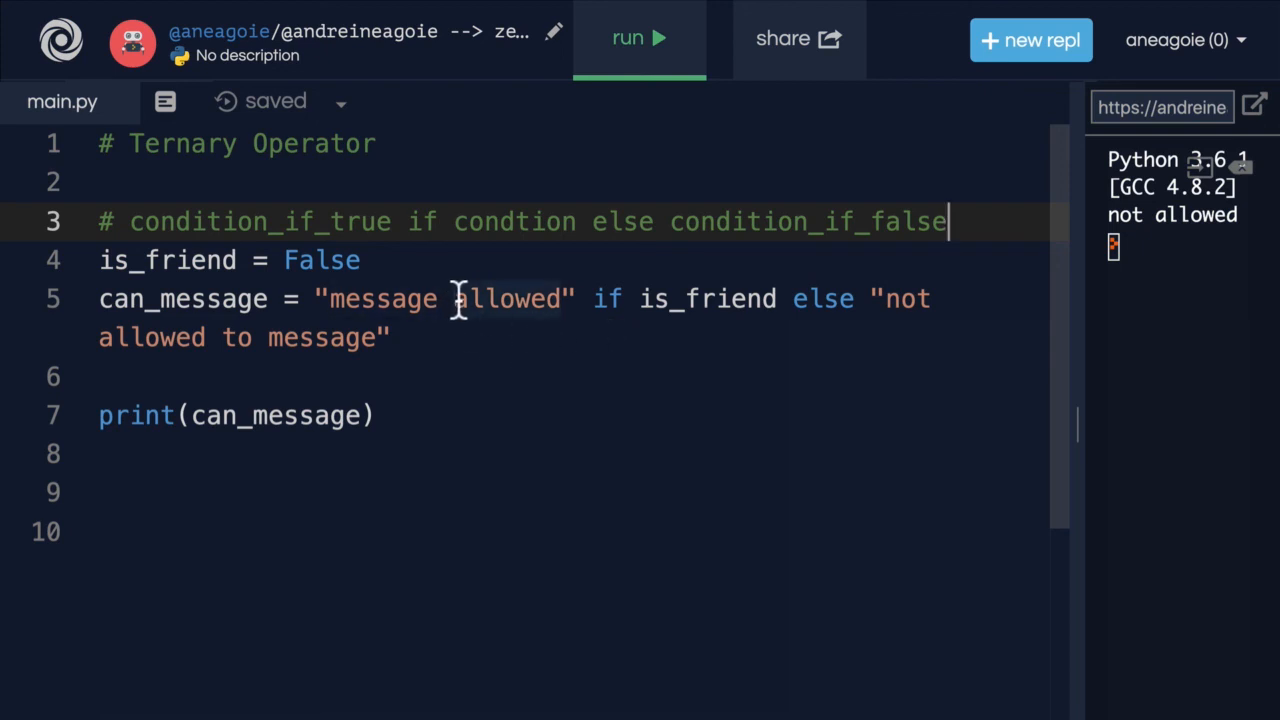
pyautogui.moveTo(515, 320)
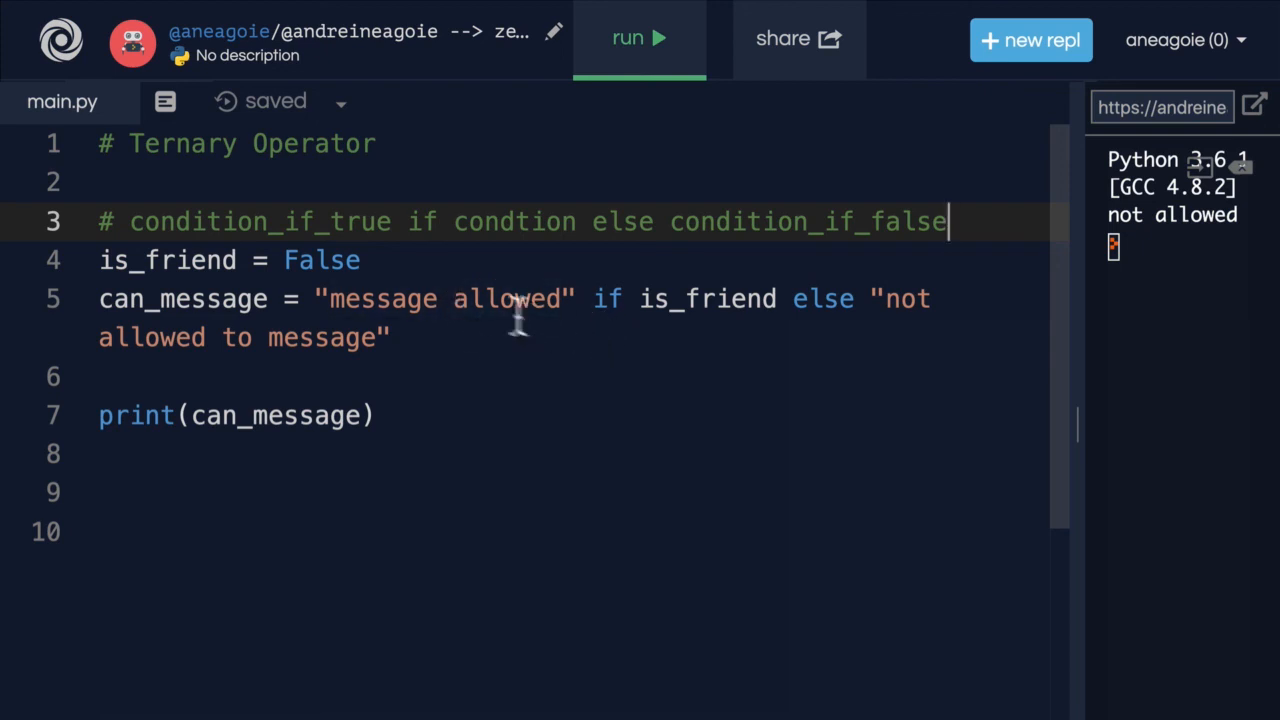
pyautogui.moveTo(607, 408)
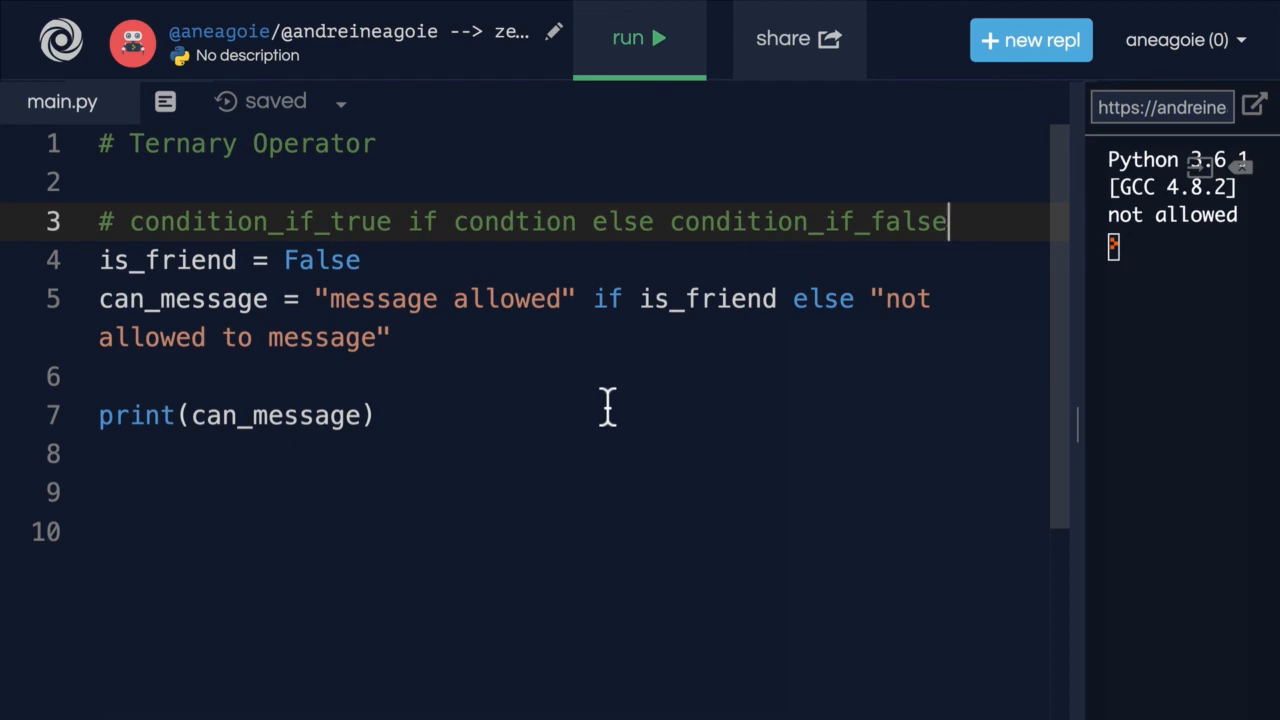